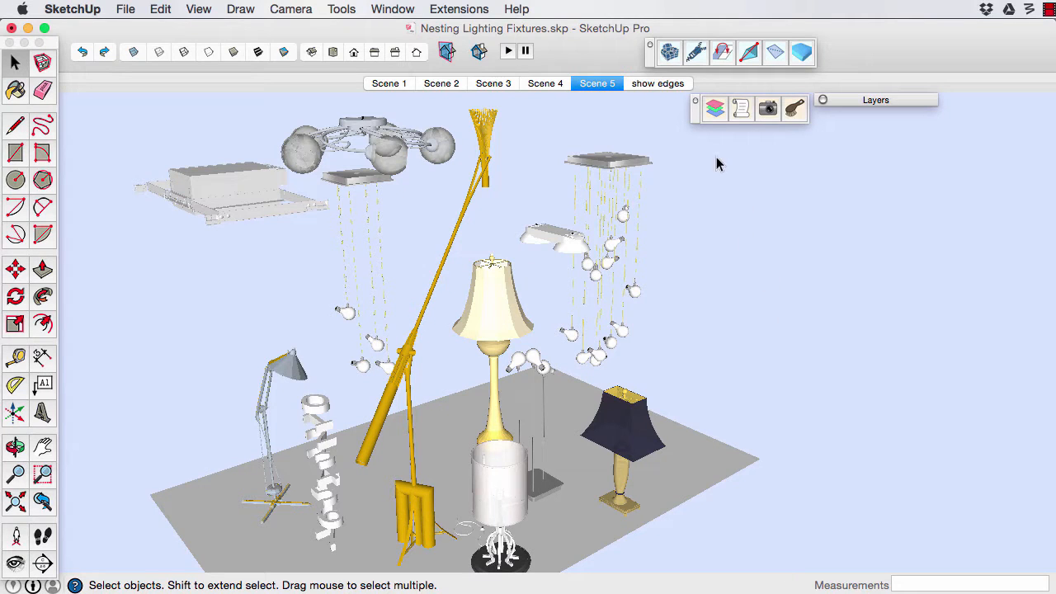
# Step: Dock the 3D Warehouse Tools toolbar near the model and expand the Layers list
pyautogui.moveTo(749, 109); pyautogui.dragTo(574, 208)
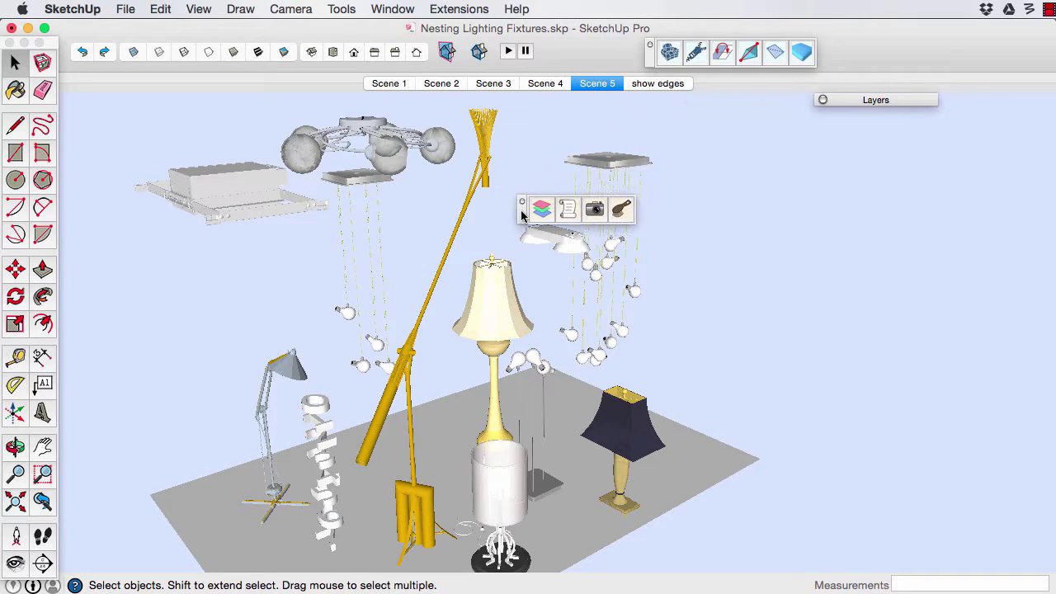
pyautogui.moveTo(521, 201); pyautogui.dragTo(499, 228)
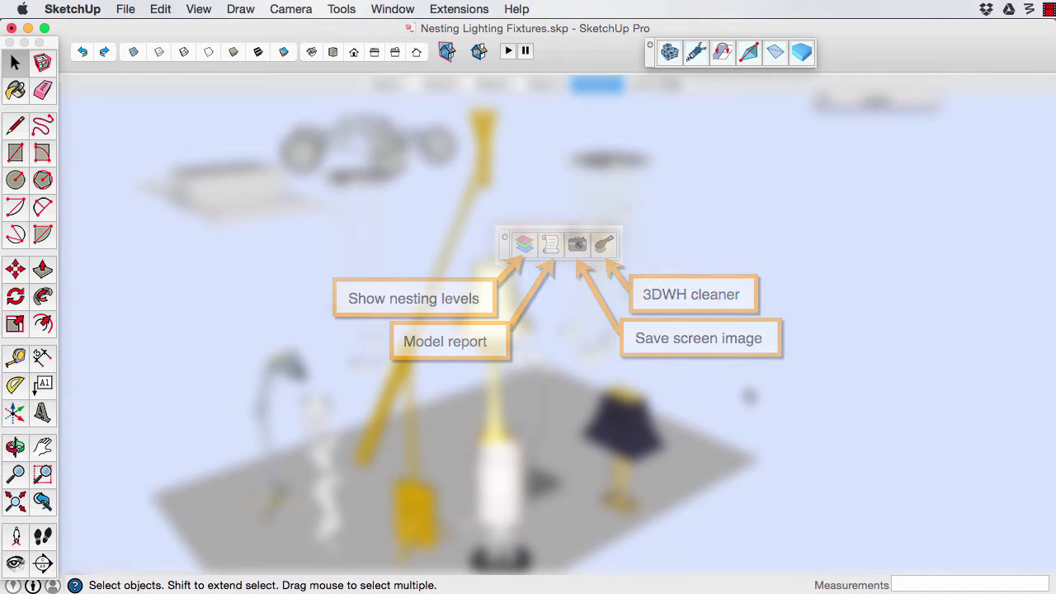
pyautogui.click(459, 9)
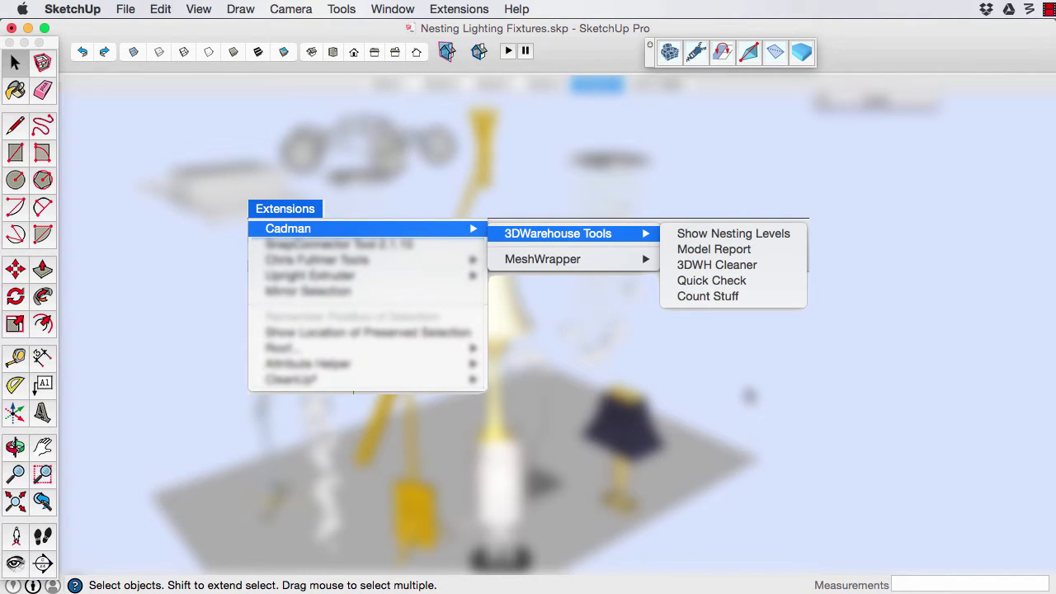
pyautogui.moveTo(712, 280)
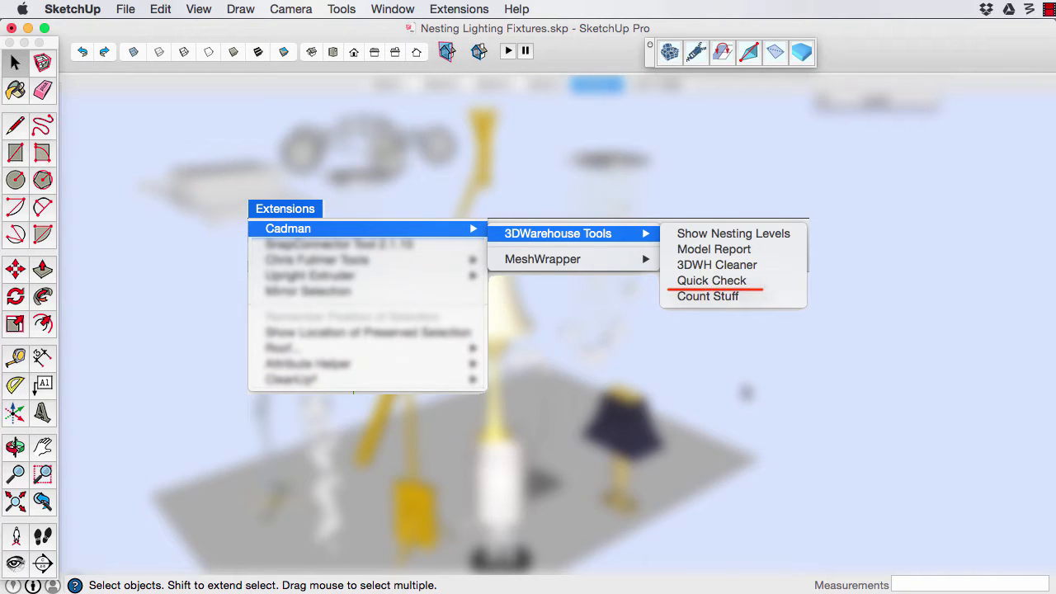
pyautogui.moveTo(707, 297)
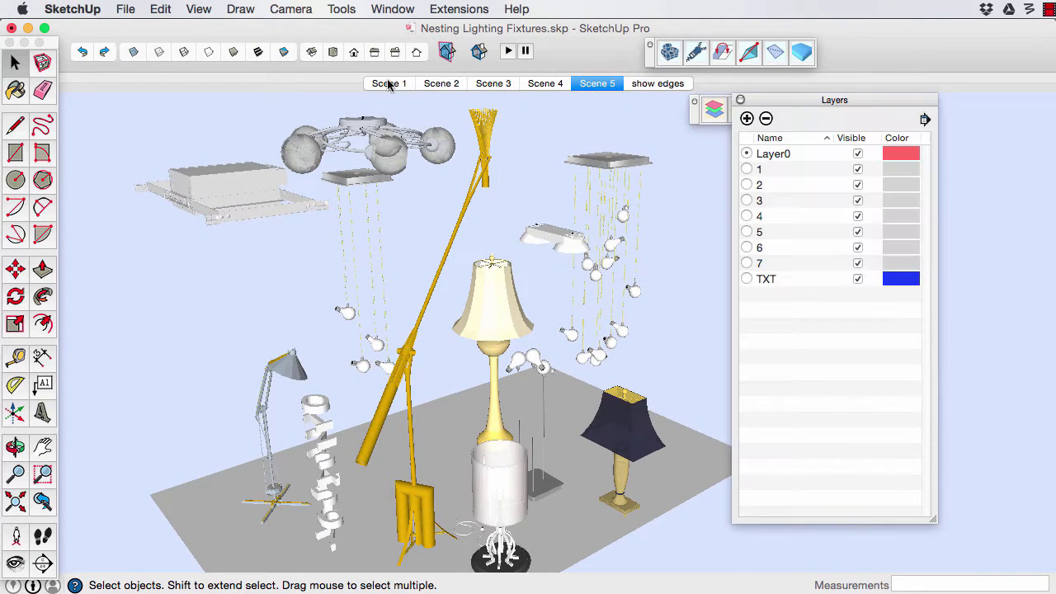
# Step: Run Show Nesting Levels on the stacked numbers and dismiss the undo reminder
pyautogui.click(390, 83)
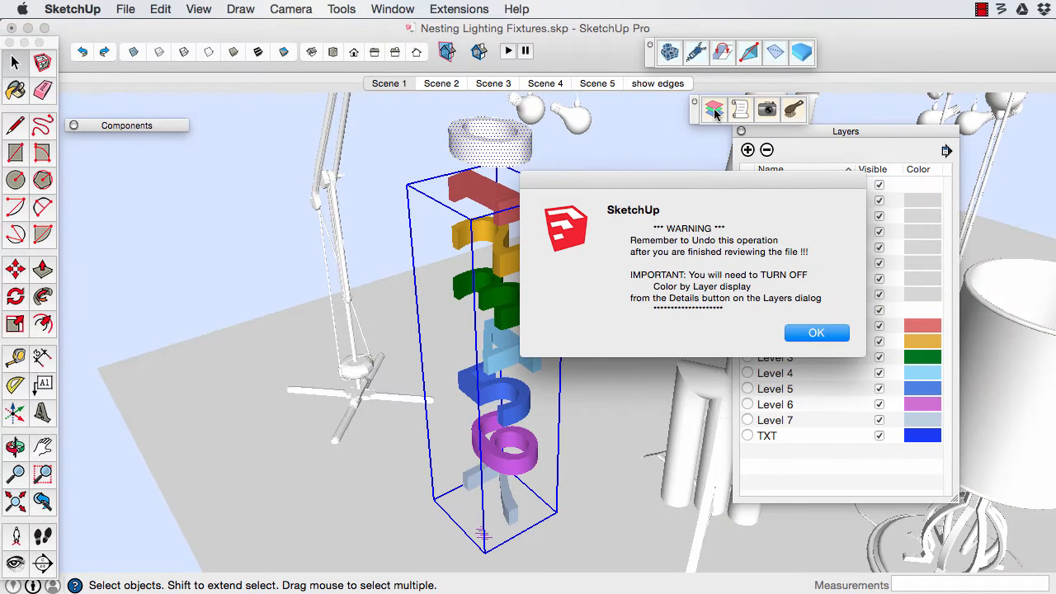
pyautogui.moveTo(706, 119)
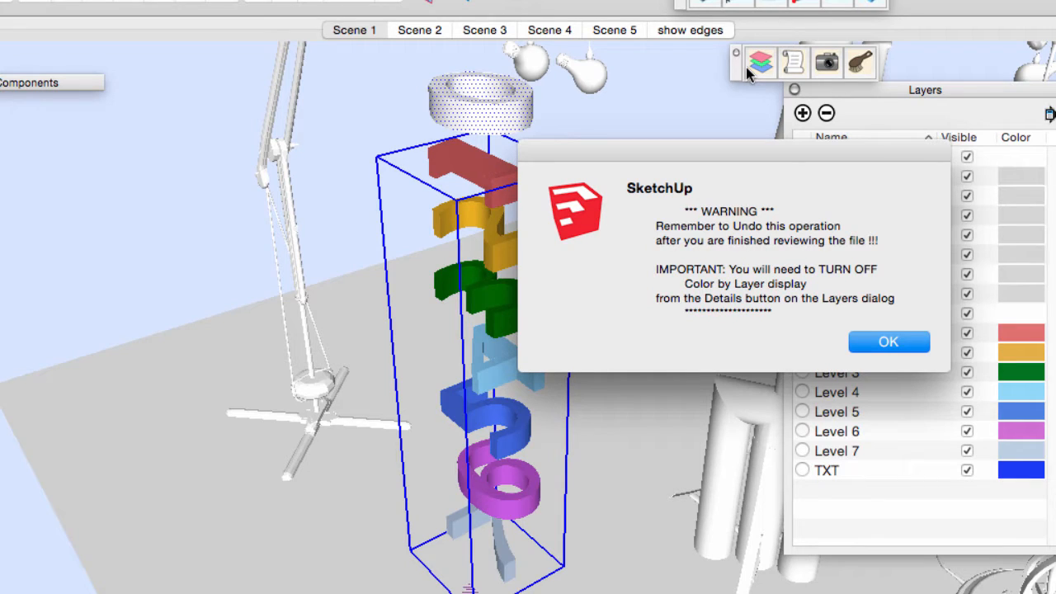
pyautogui.moveTo(733, 229)
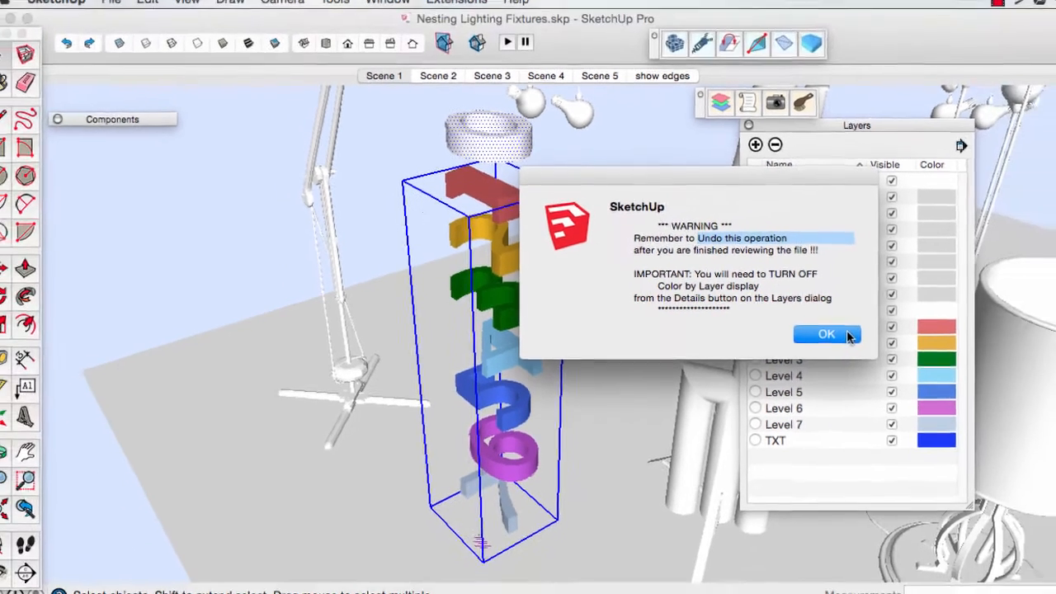
pyautogui.click(825, 333)
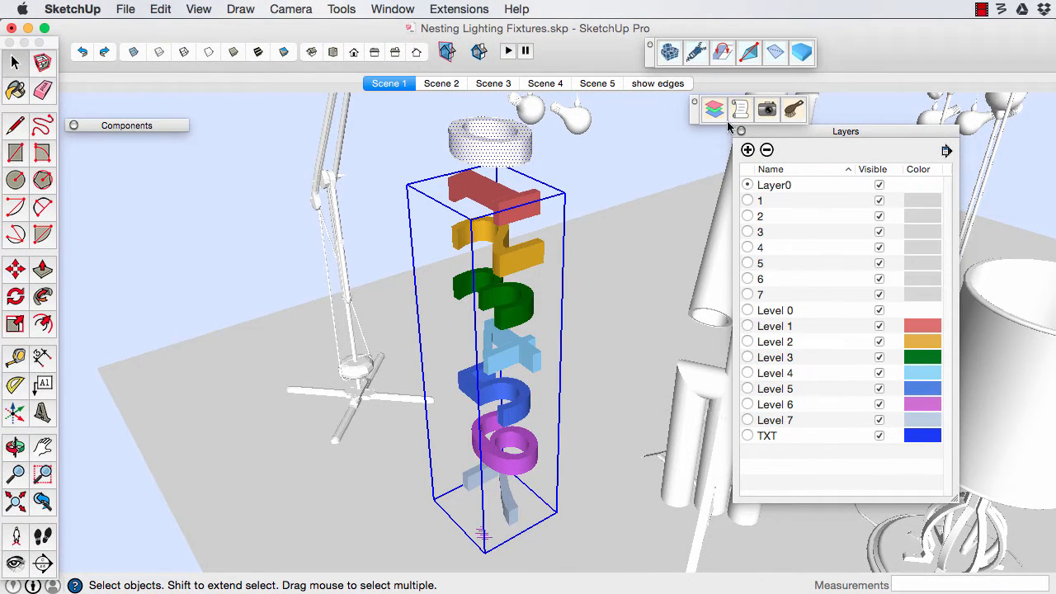
pyautogui.moveTo(553, 234)
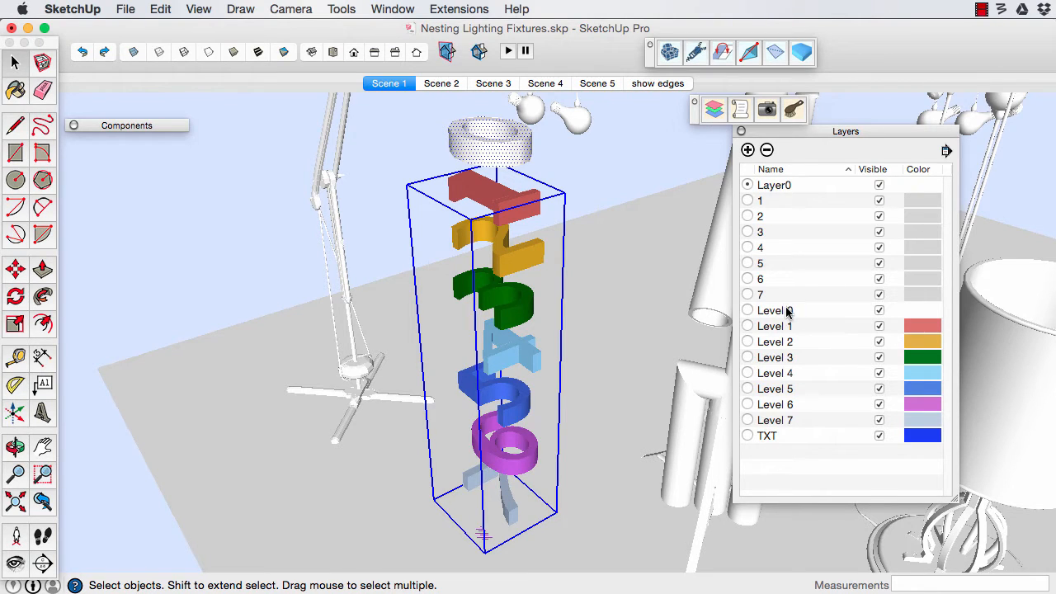
pyautogui.moveTo(763, 342)
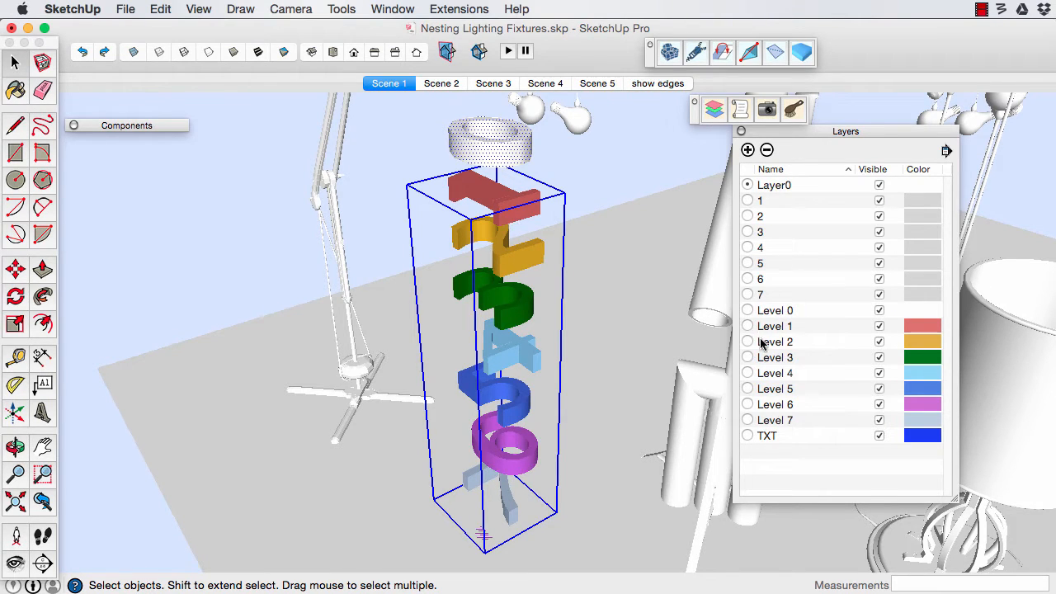
pyautogui.moveTo(762, 356)
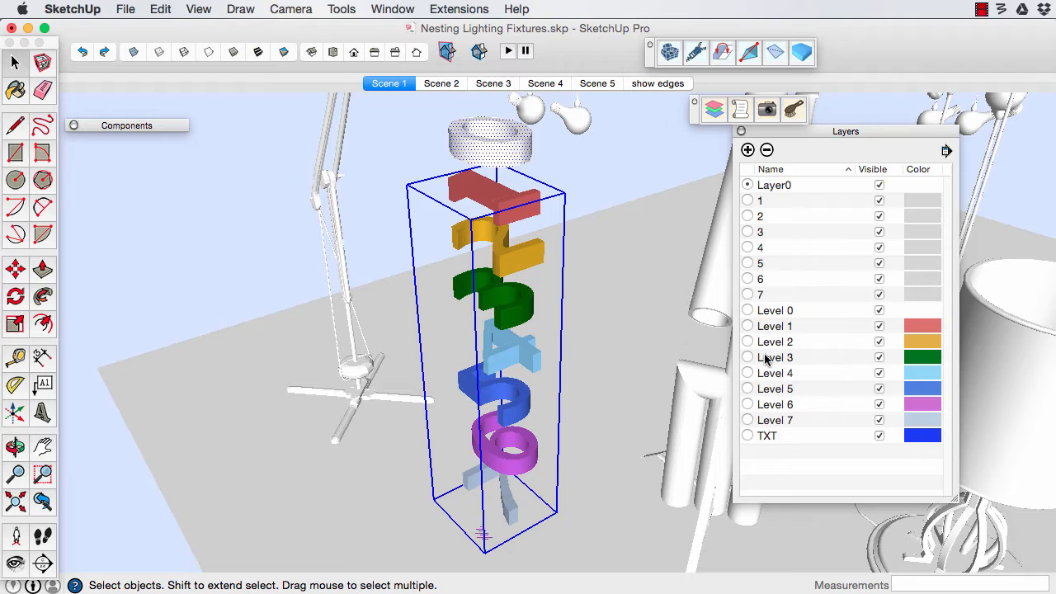
pyautogui.moveTo(949, 158)
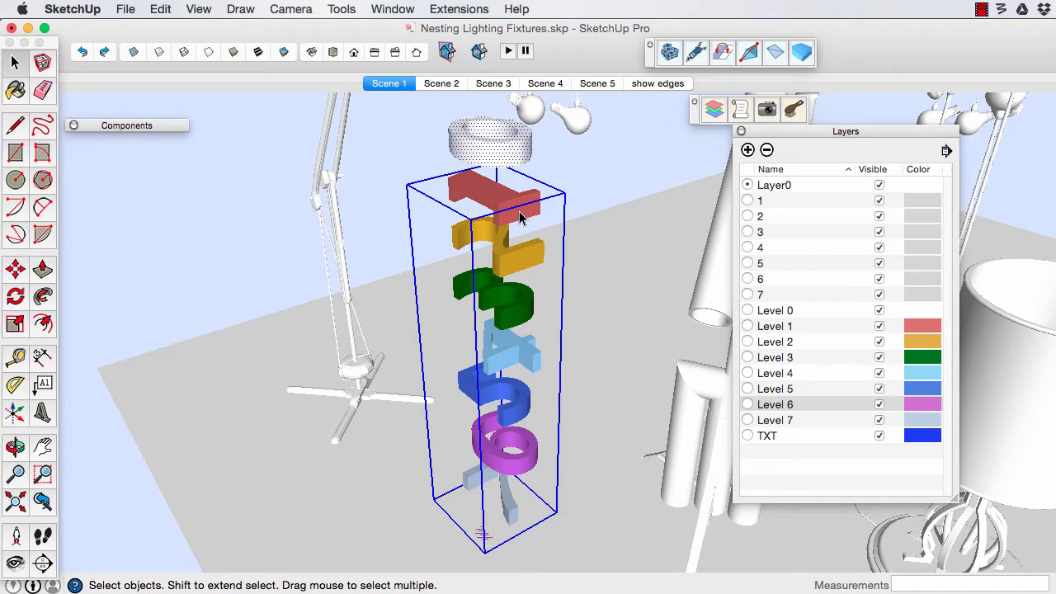
pyautogui.moveTo(515, 465)
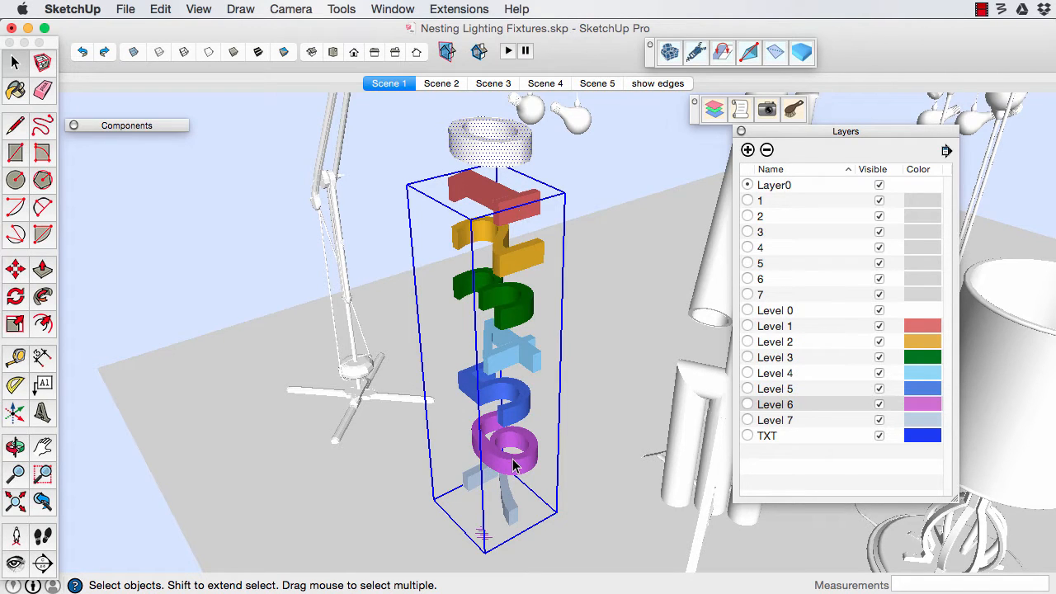
pyautogui.moveTo(239, 63)
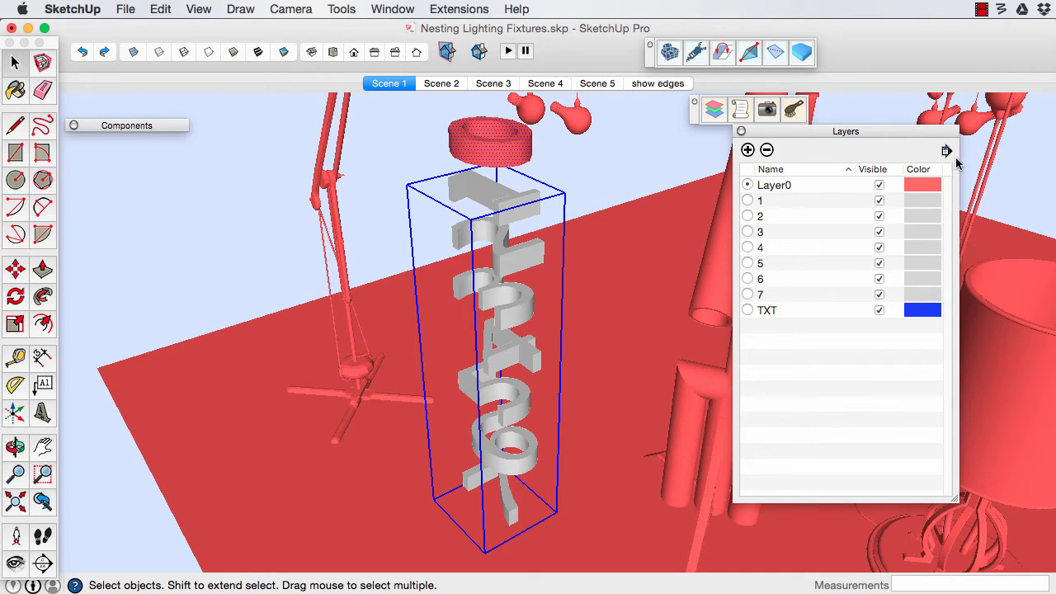
pyautogui.moveTo(993, 189)
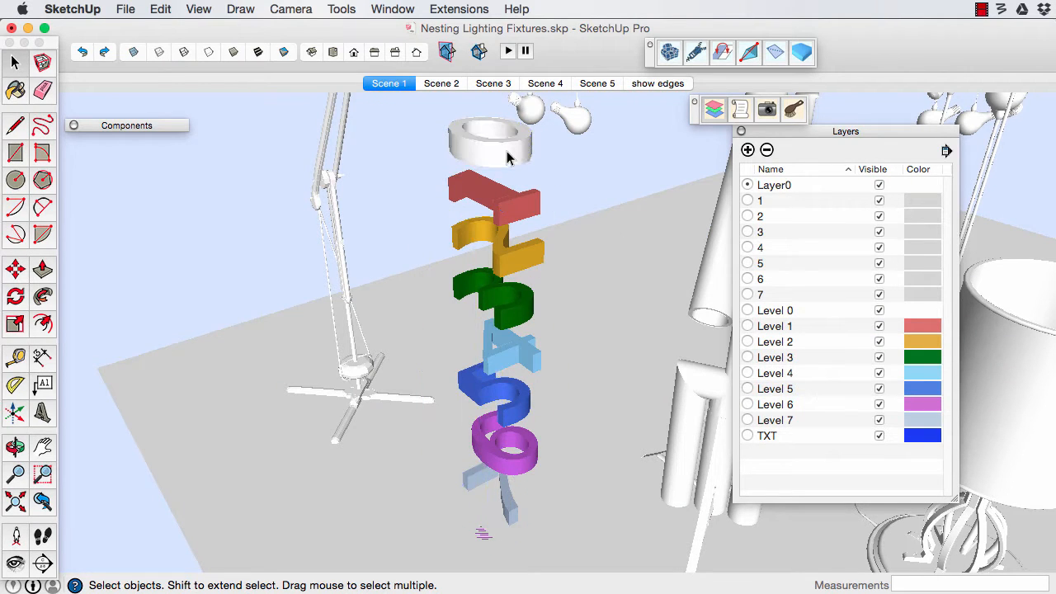
pyautogui.click(490, 142)
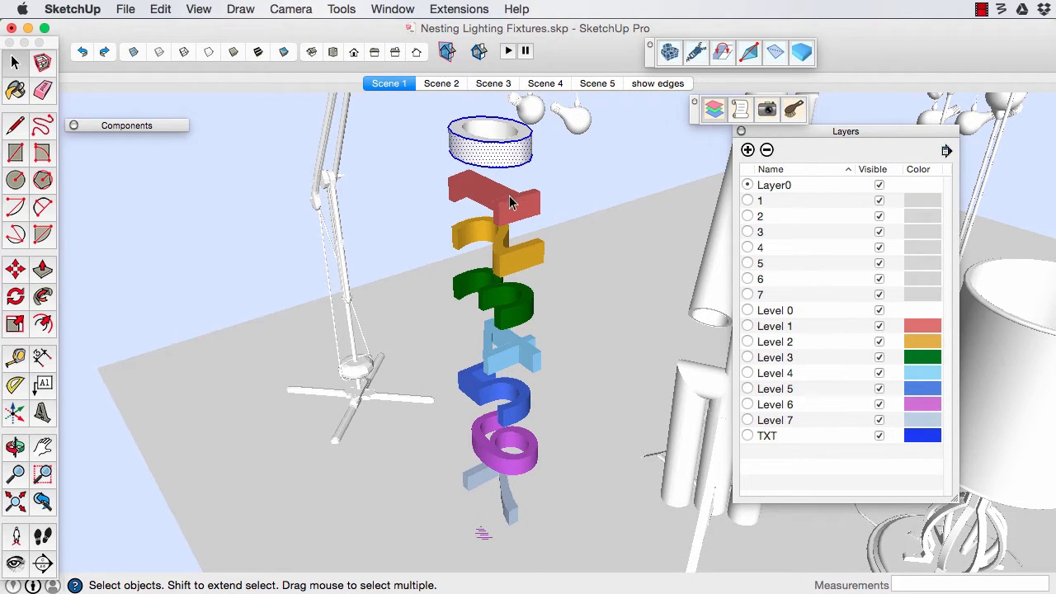
pyautogui.click(508, 205)
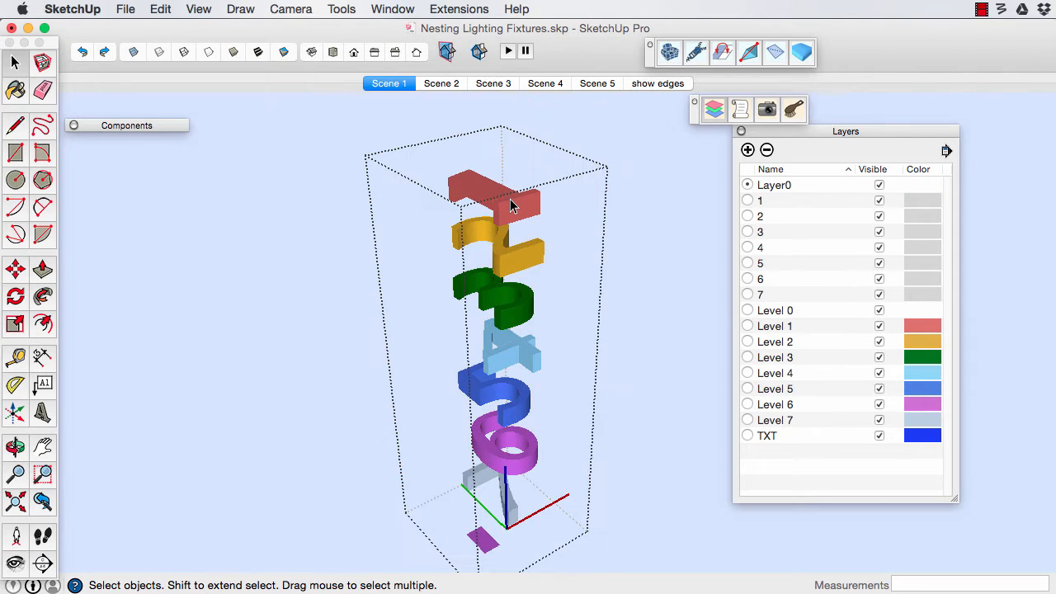
pyautogui.click(520, 261)
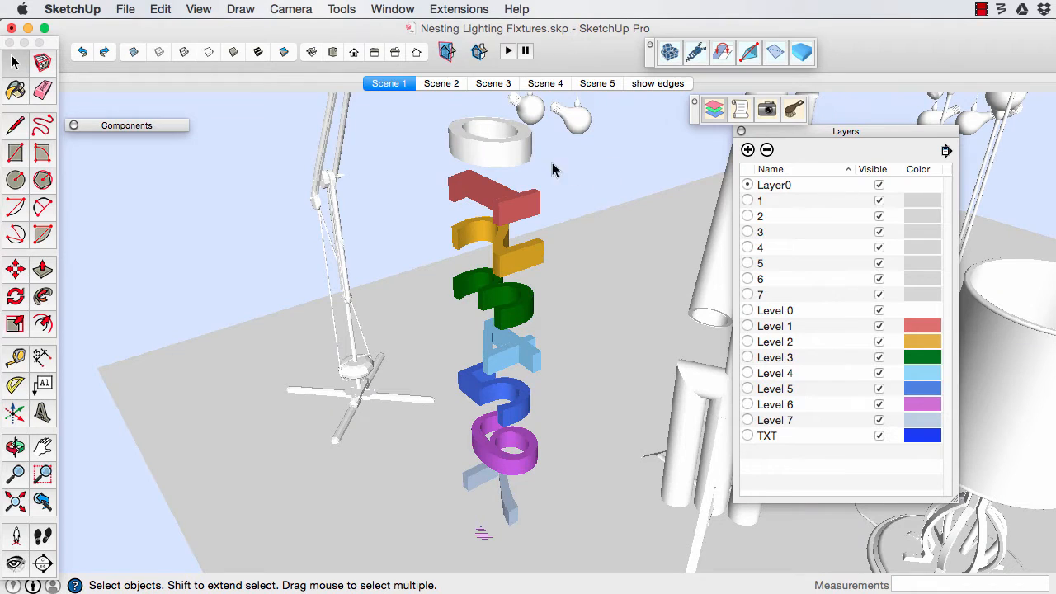
pyautogui.moveTo(504, 205)
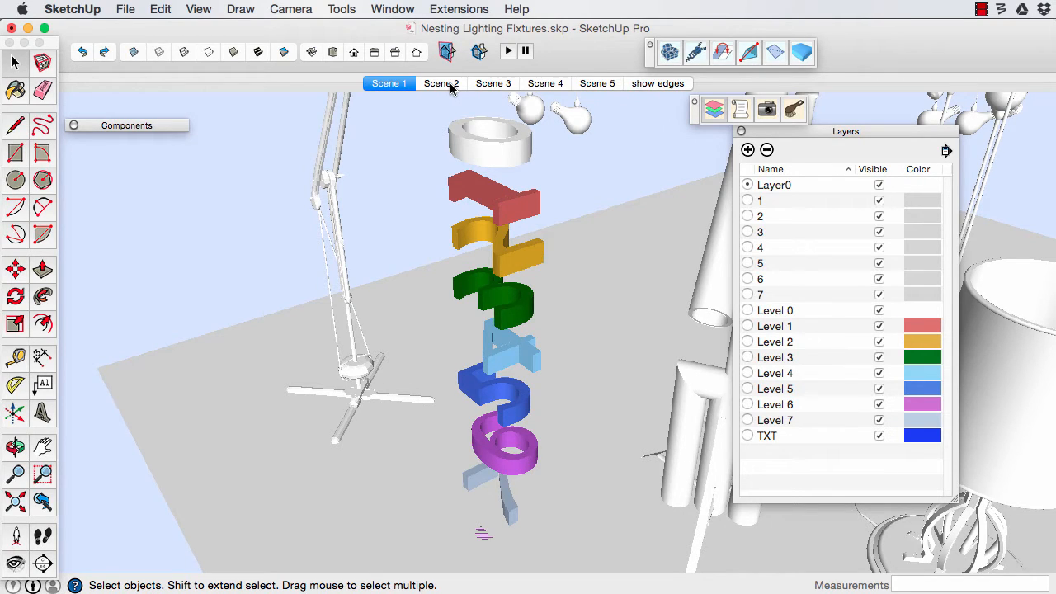
# Step: Colour the Scene 2 lamp by nesting level and dismiss the undo reminder
pyautogui.click(441, 82)
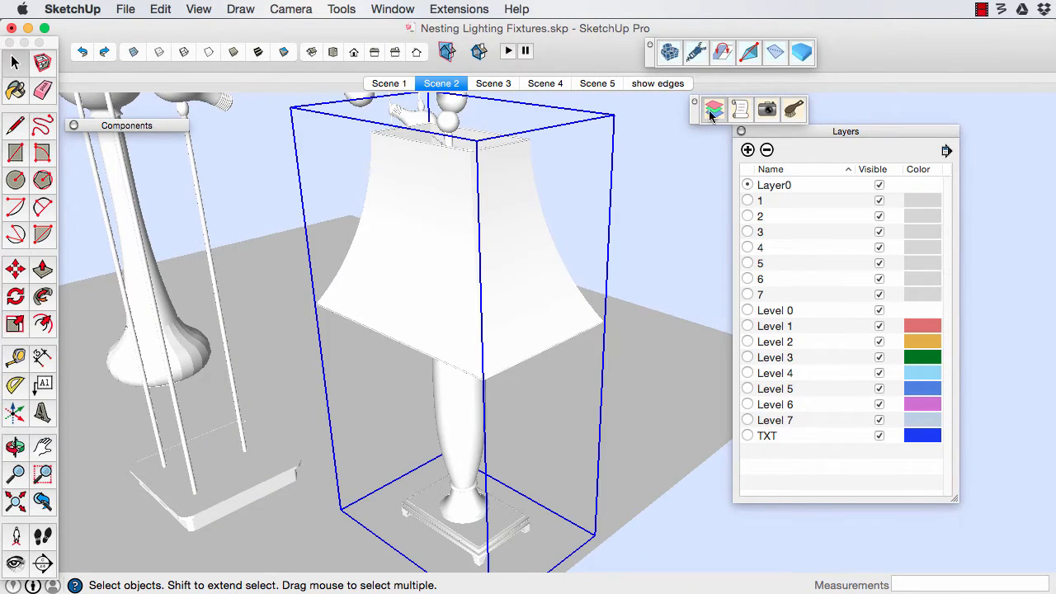
pyautogui.click(713, 109)
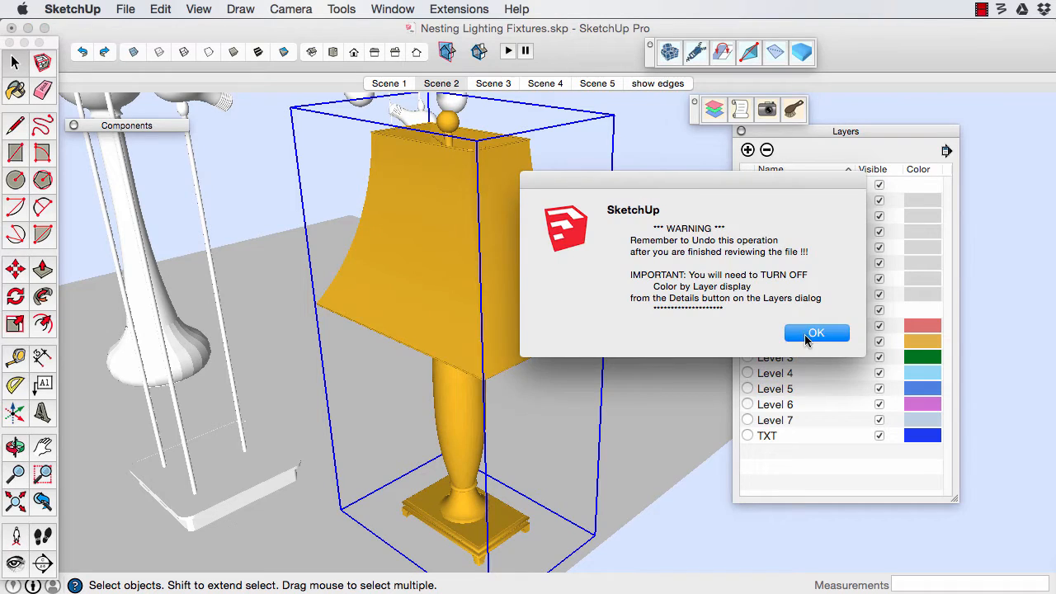
pyautogui.click(815, 333)
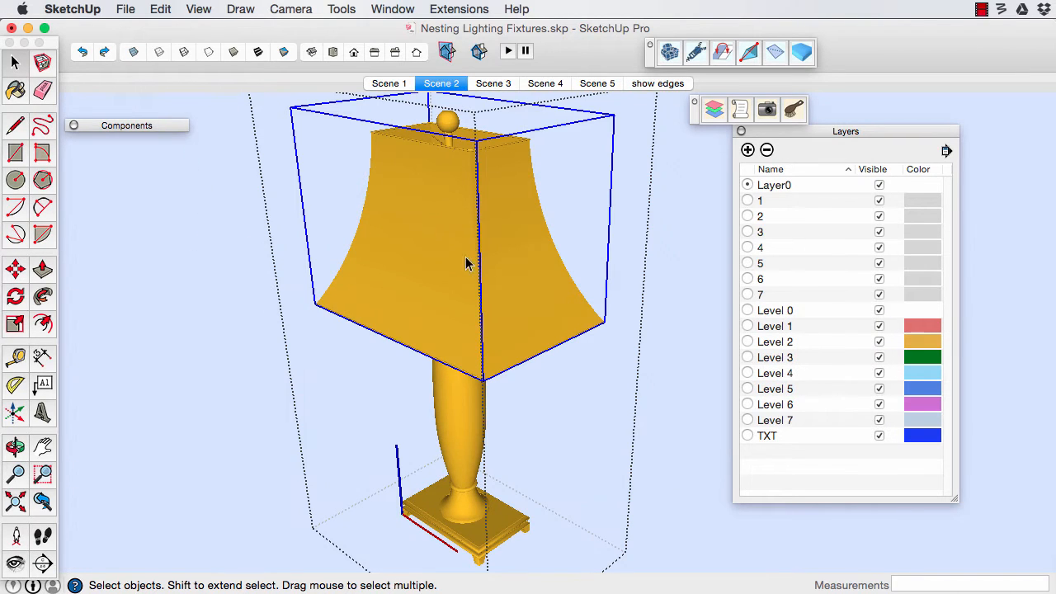
pyautogui.click(454, 412)
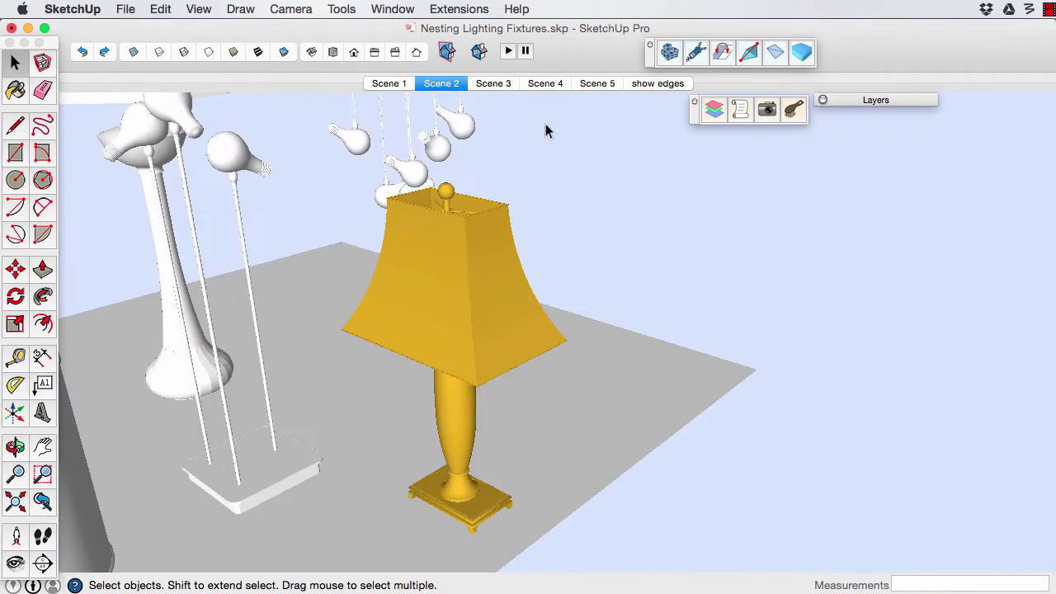
# Step: Show nesting levels for the Scene 3 fixture, select the cylinder-shaded lamp and move to Scene 4
pyautogui.click(492, 83)
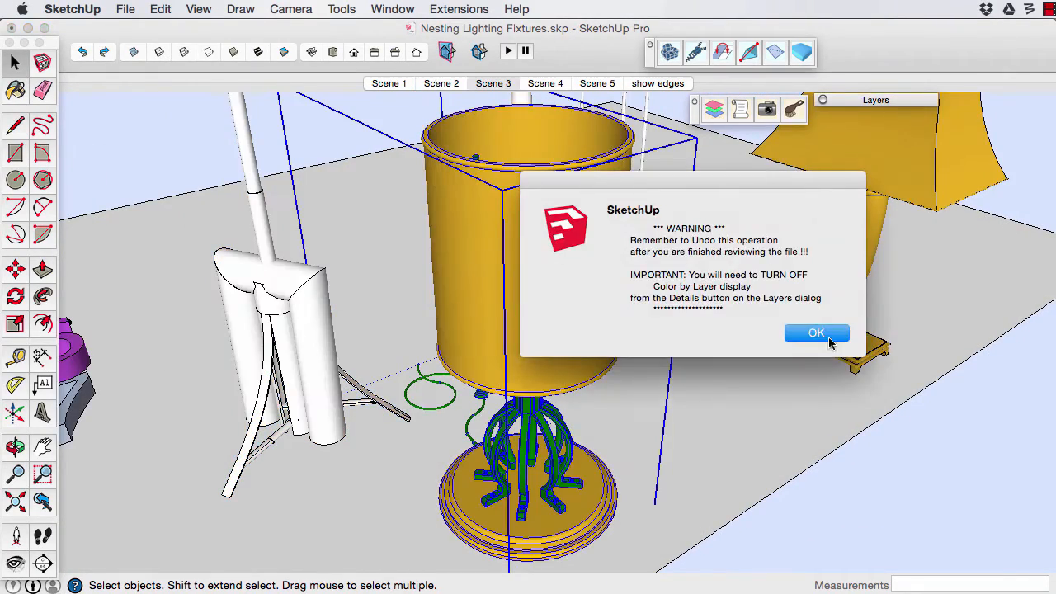
pyautogui.click(815, 333)
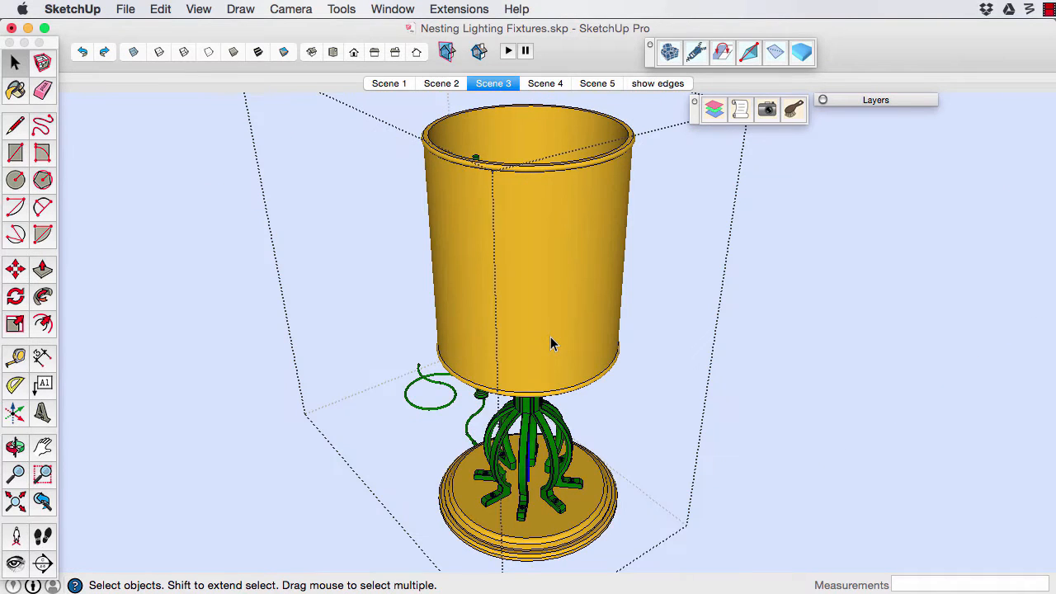
pyautogui.click(553, 345)
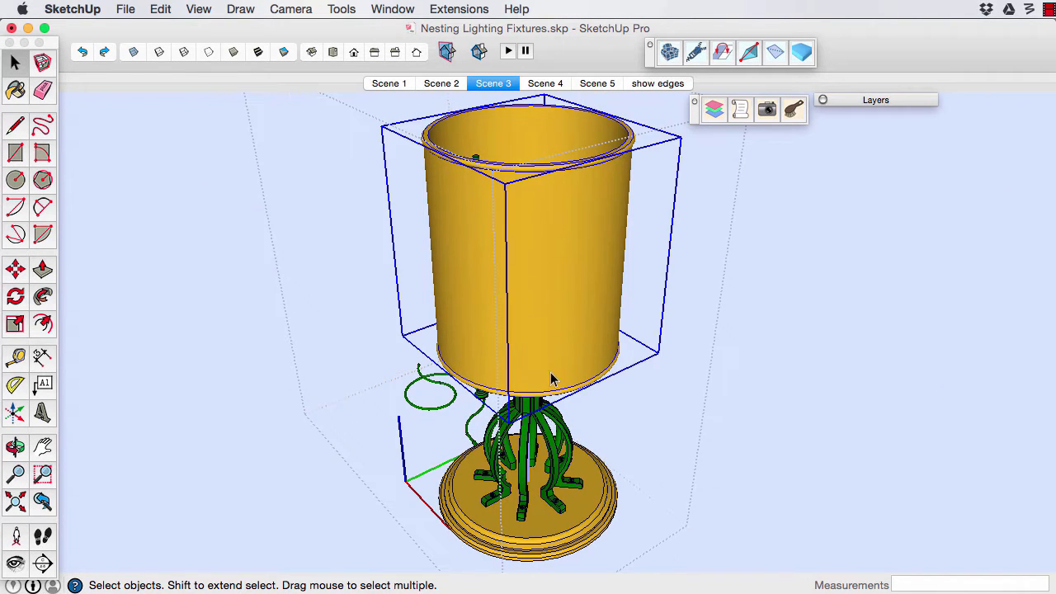
pyautogui.click(545, 83)
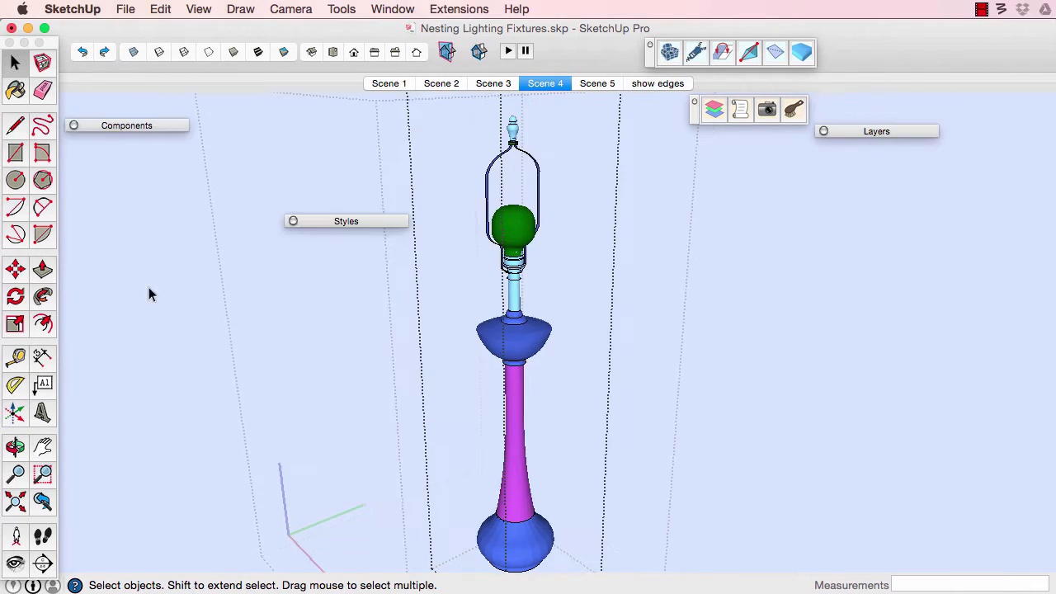
# Step: Attach a leader note reading SIMPLIFY NESTING to the tall lamp's green bulb
pyautogui.click(43, 383)
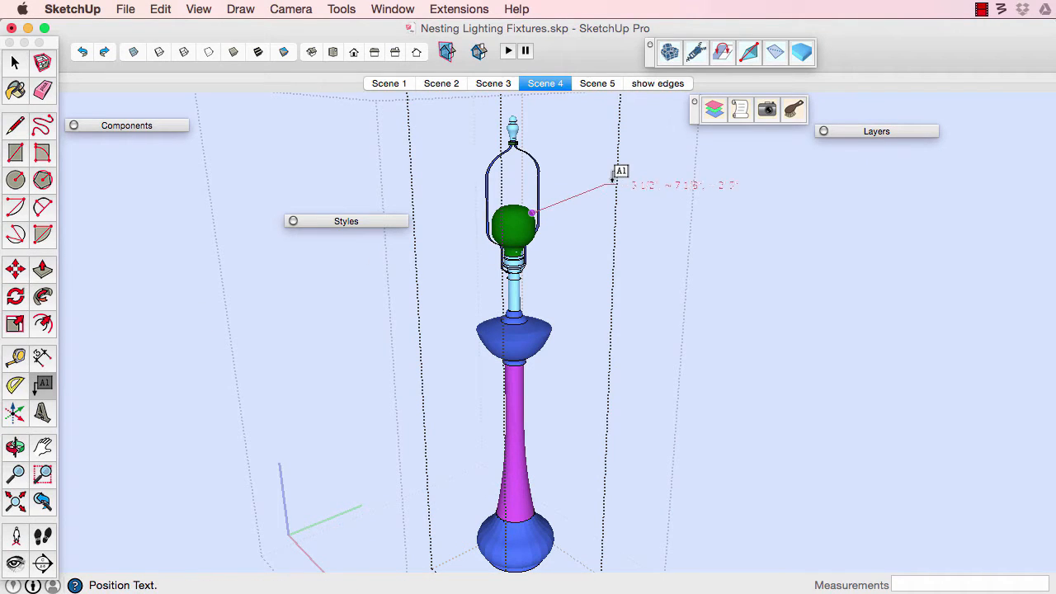
pyautogui.click(614, 180)
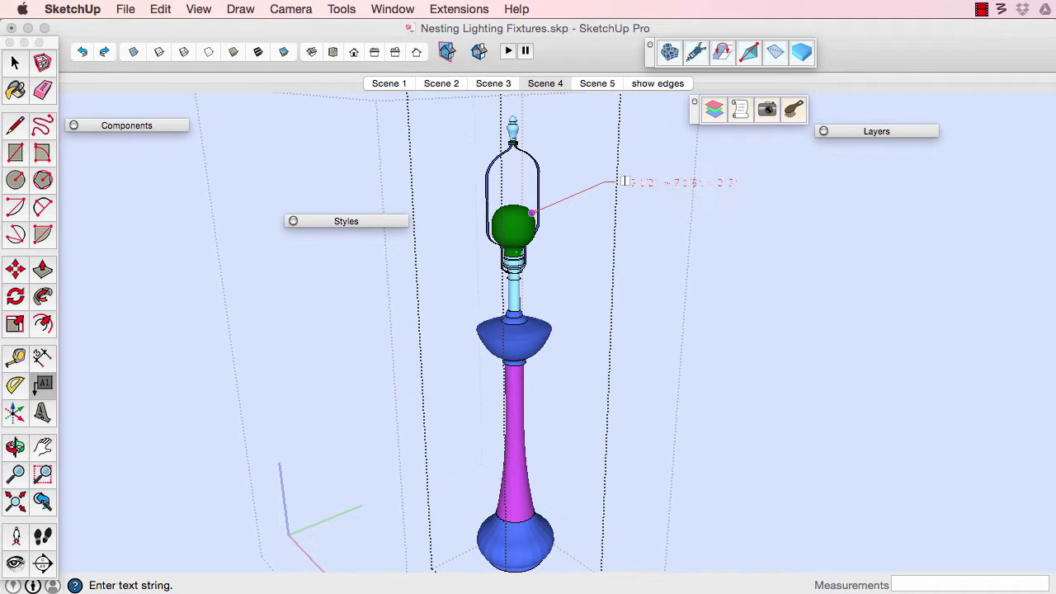
pyautogui.write('SIMPLIFY NEST')
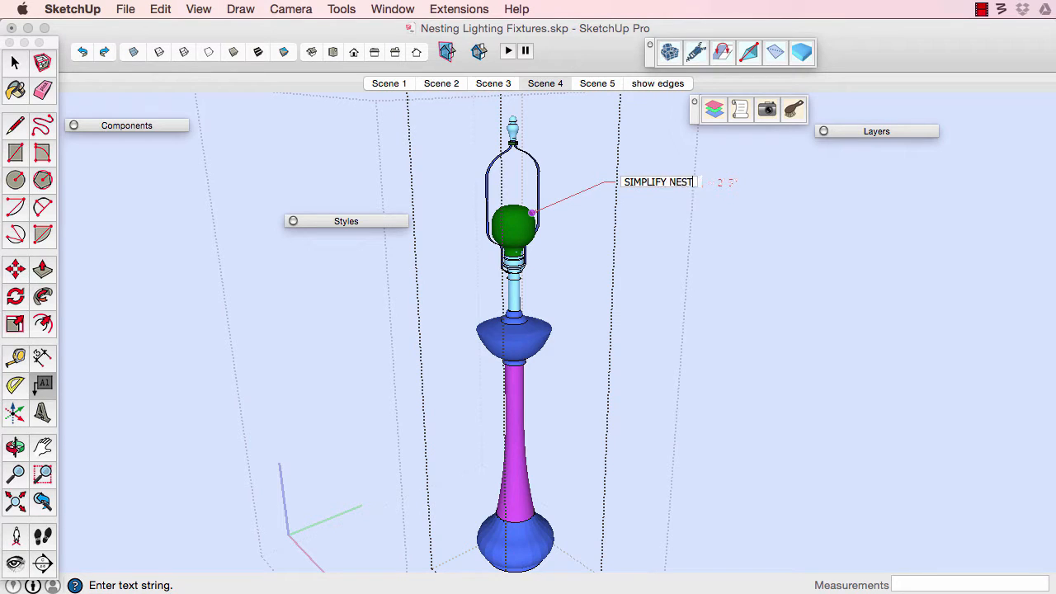
pyautogui.press('Return')
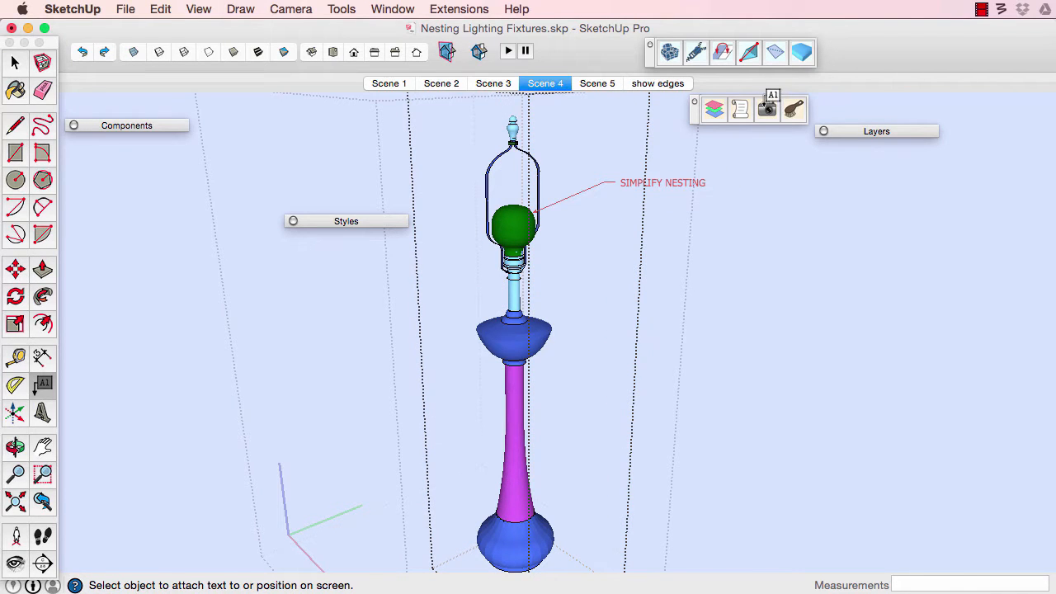
pyautogui.moveTo(753, 266)
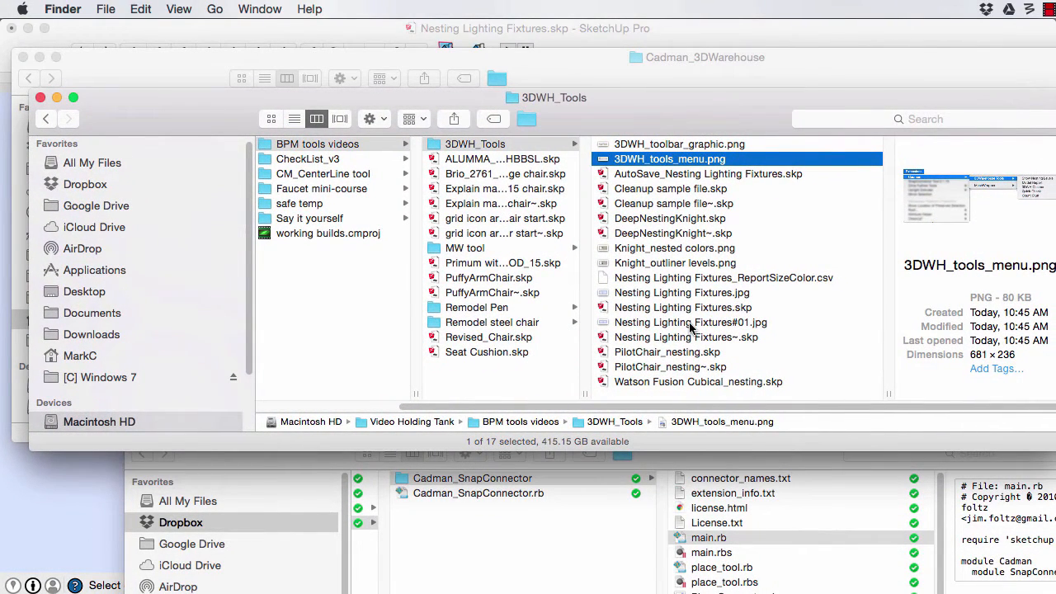
# Step: Review the 3DWH_Tools folder contents in Finder
pyautogui.click(690, 322)
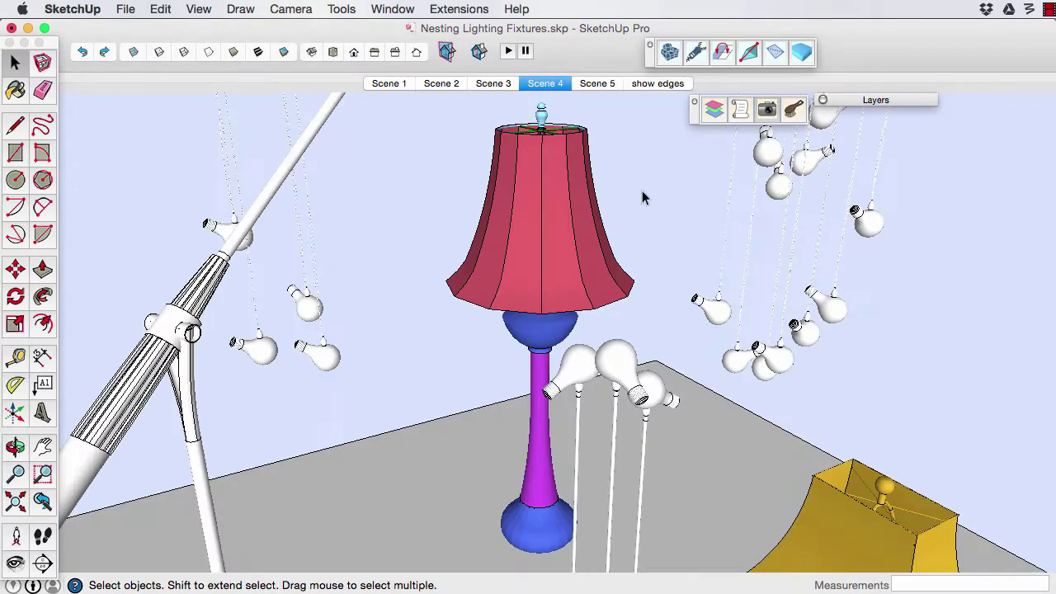
# Step: Go to the Scene 5 ceiling fixture with edges shown and get its summary: 82292 polygons, 4 nesting levels
pyautogui.click(598, 82)
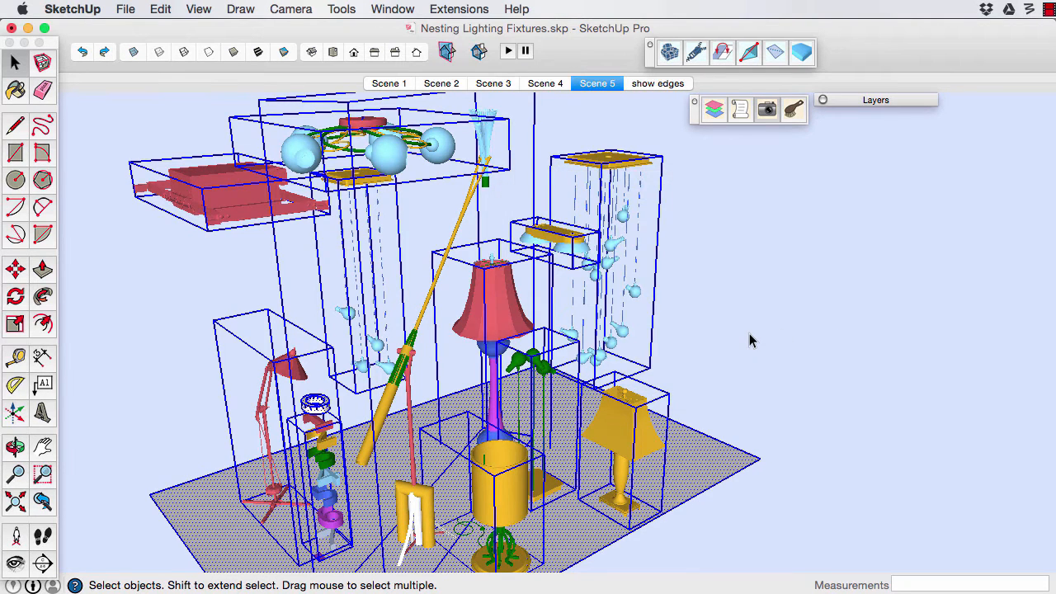
pyautogui.click(766, 109)
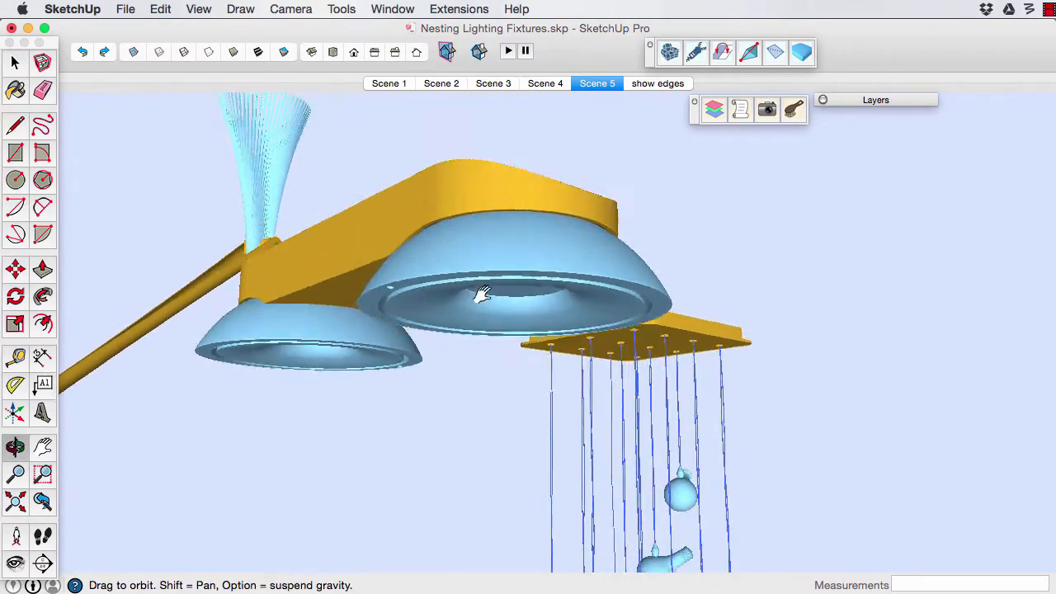
pyautogui.click(657, 83)
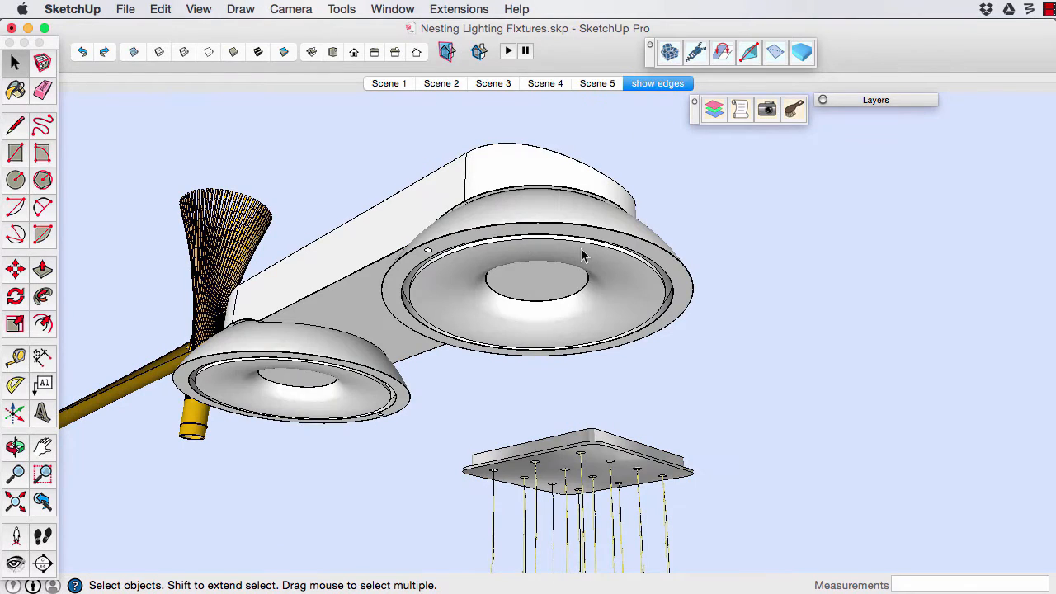
pyautogui.click(656, 83)
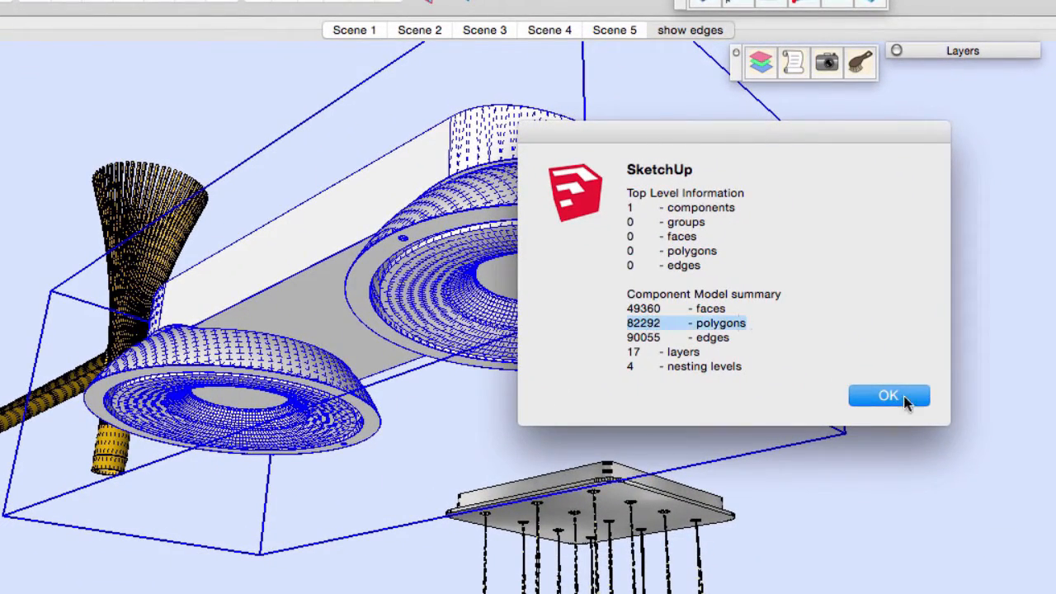
pyautogui.click(888, 396)
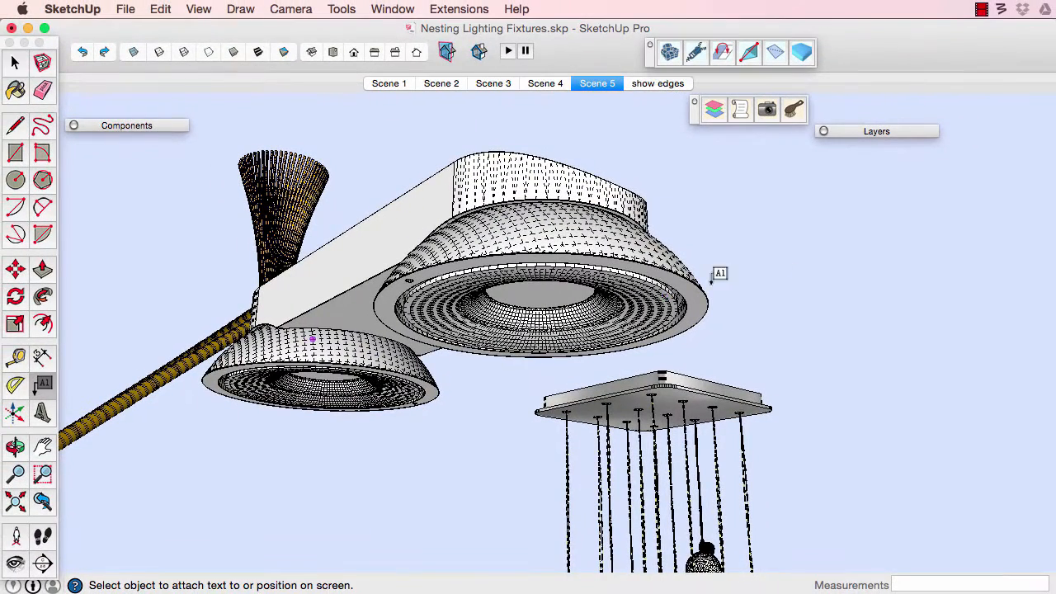
# Step: Label the larger bowl SIMPLIFY GEOM and save the view as a numbered jpg image
pyautogui.click(644, 262)
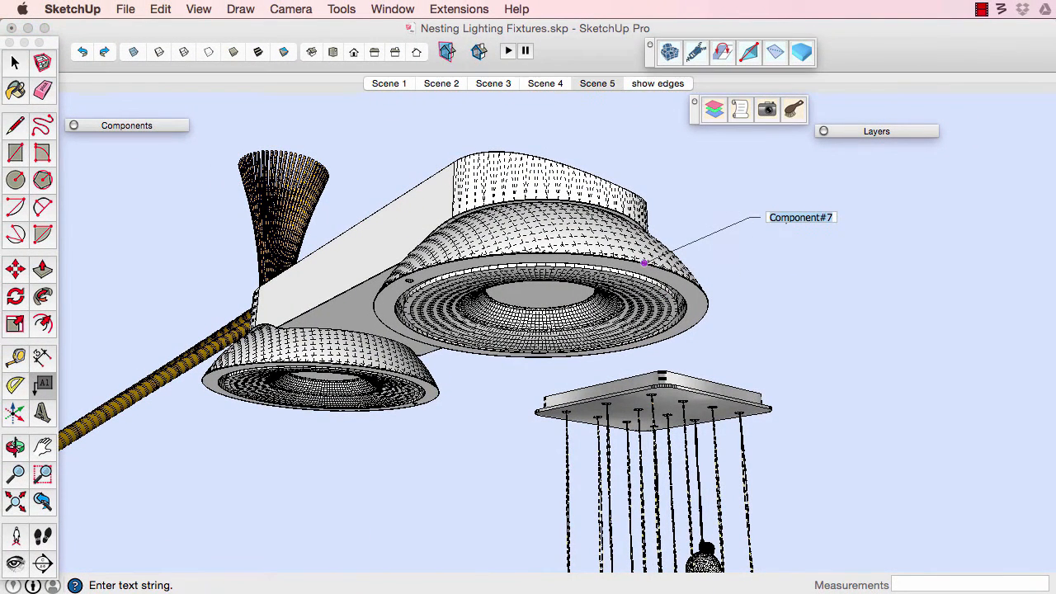
pyautogui.write('SIMPLIFY GEOM')
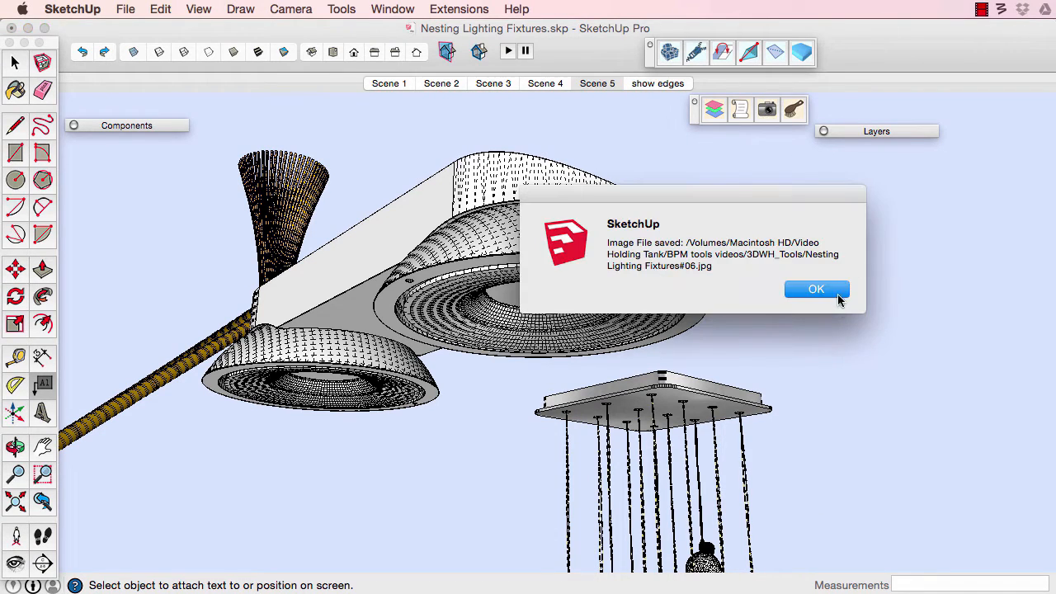
pyautogui.click(815, 288)
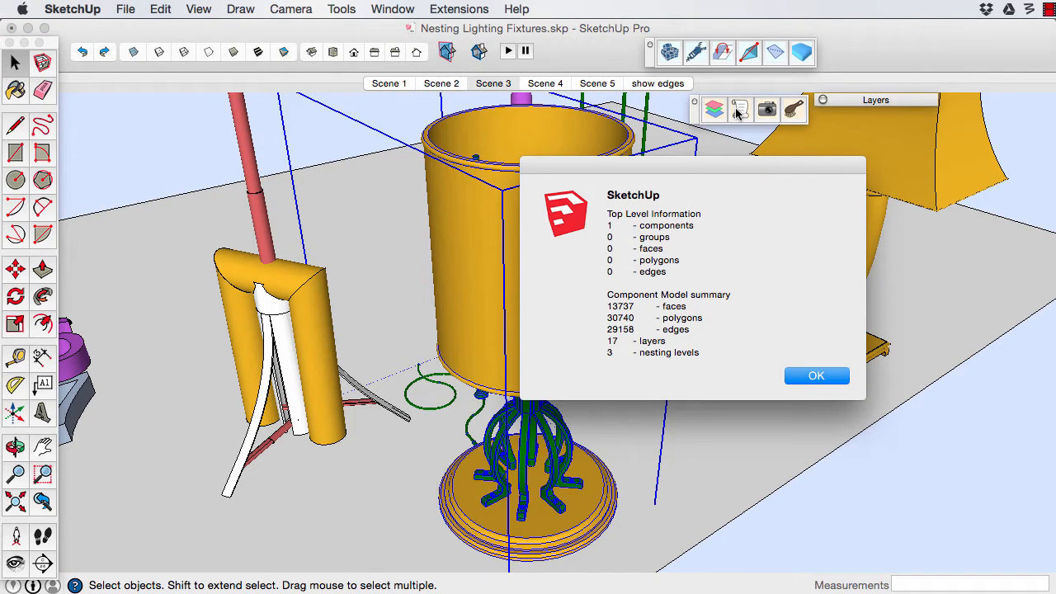
pyautogui.moveTo(654, 251)
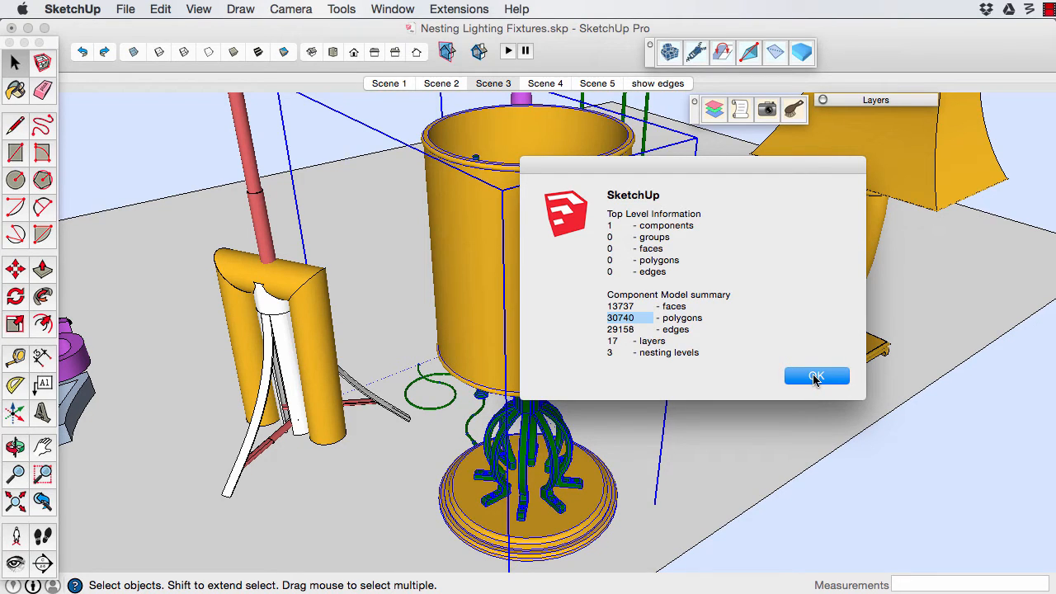
# Step: Show the coiled lamp cord with edges and get its polygon summary, 2985 faces and 1 nesting level
pyautogui.click(815, 376)
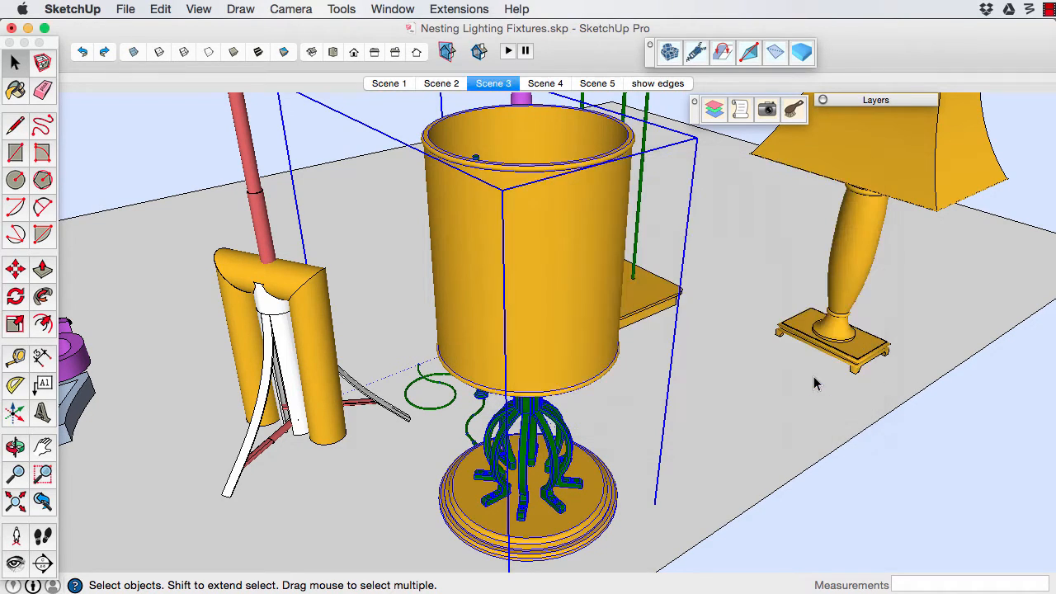
pyautogui.click(657, 82)
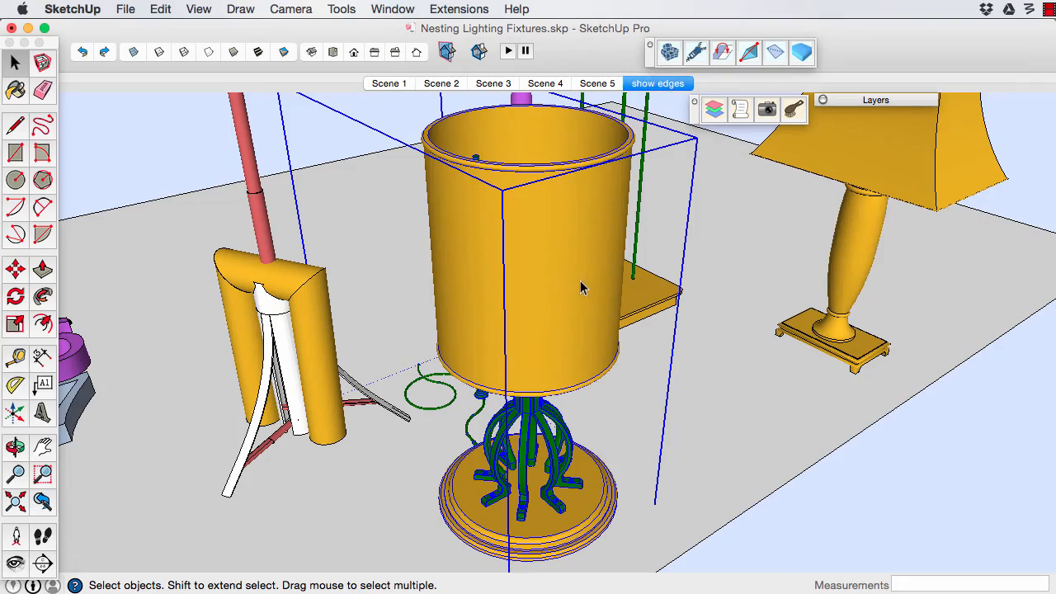
pyautogui.click(656, 83)
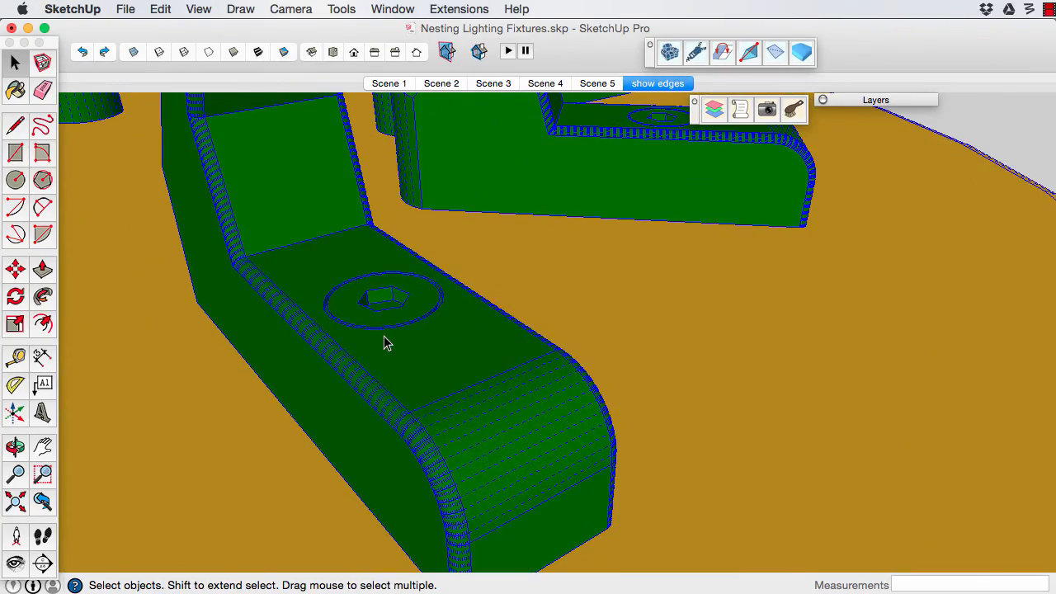
pyautogui.click(491, 83)
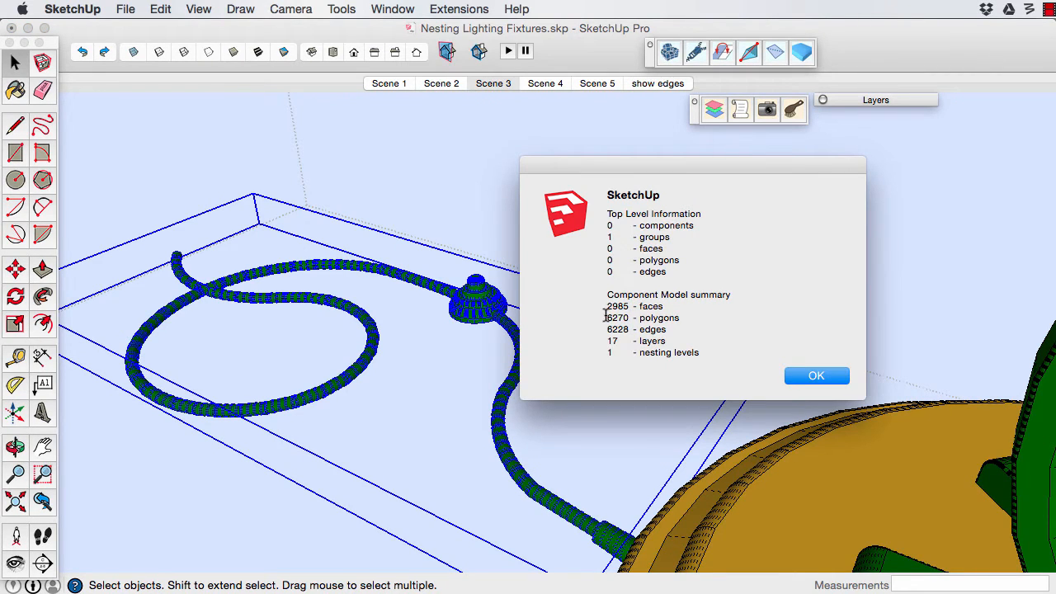
pyautogui.click(815, 376)
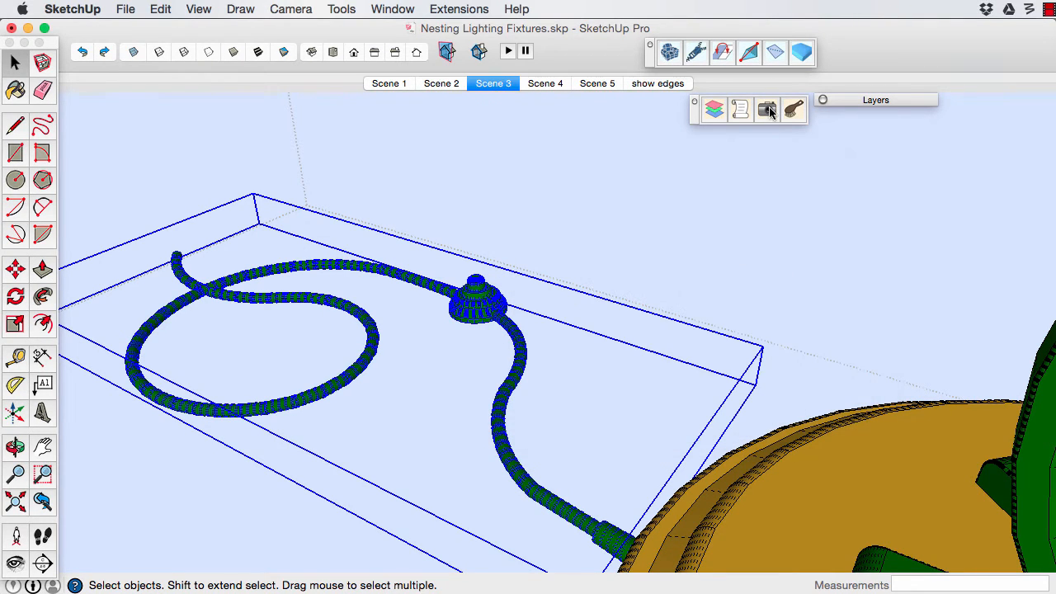
# Step: Save a jpg snapshot of the cord and return to the Scene 5 overview
pyautogui.click(766, 109)
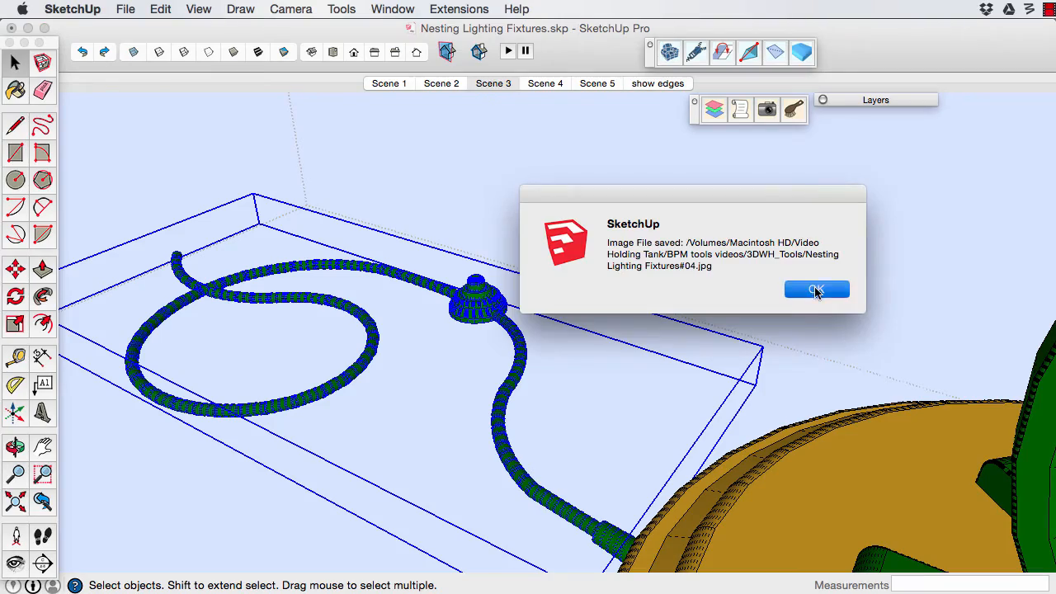
pyautogui.click(815, 290)
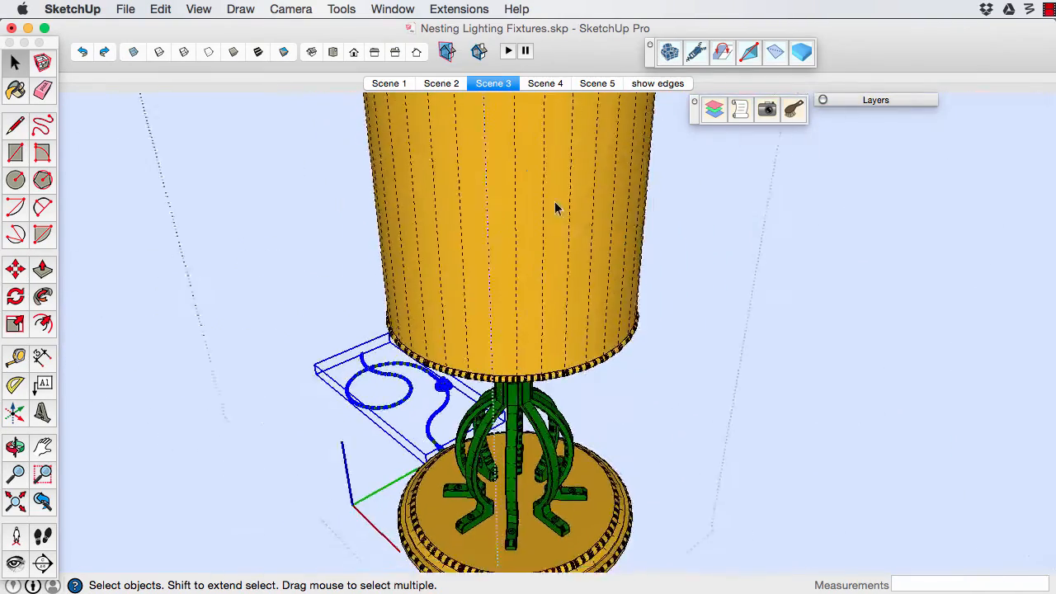
pyautogui.click(597, 82)
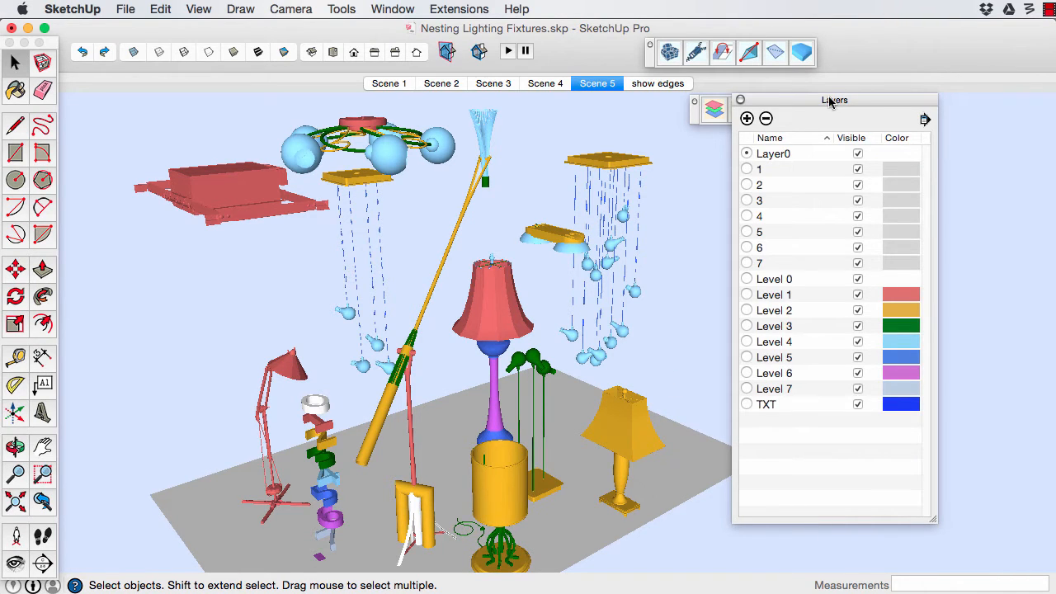
# Step: Close Nesting Lighting Fixtures without saving and expand the Layers list for the Cleanup sample
pyautogui.click(125, 9)
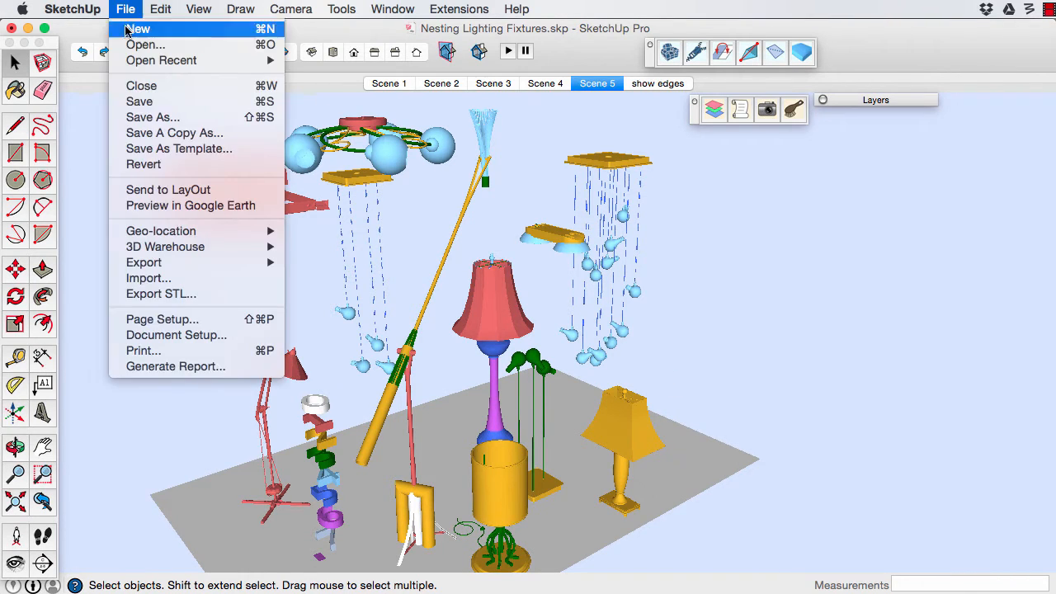
pyautogui.click(135, 28)
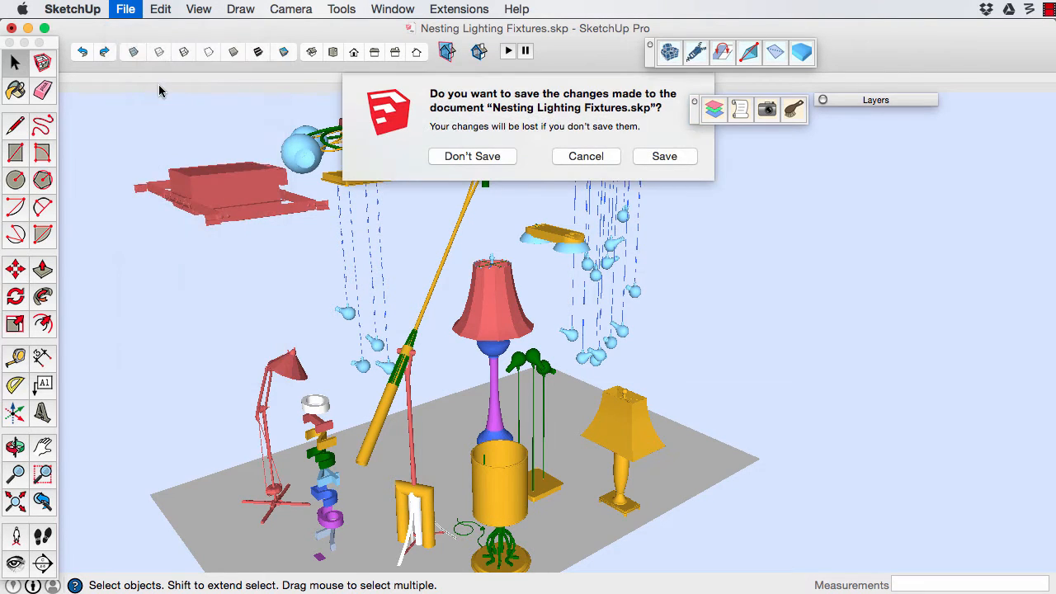
pyautogui.click(472, 156)
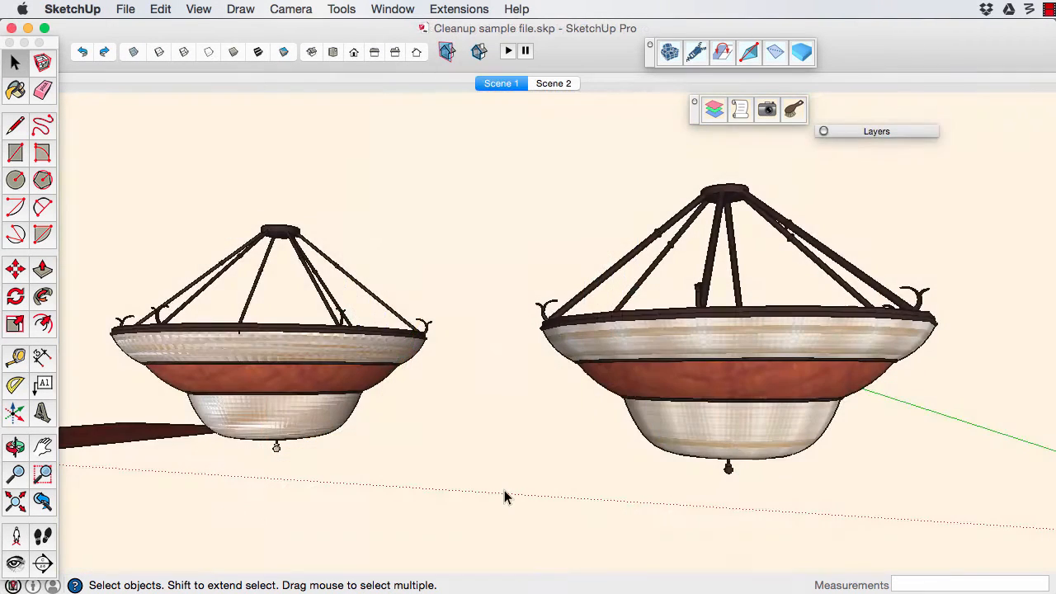
pyautogui.moveTo(506, 497); pyautogui.dragTo(432, 435)
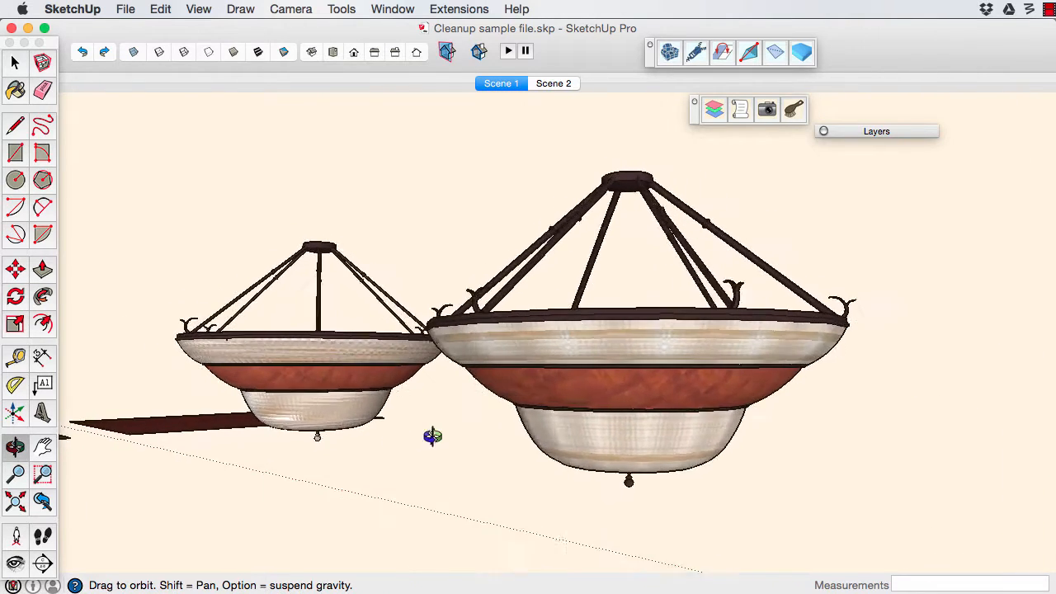
pyautogui.click(199, 10)
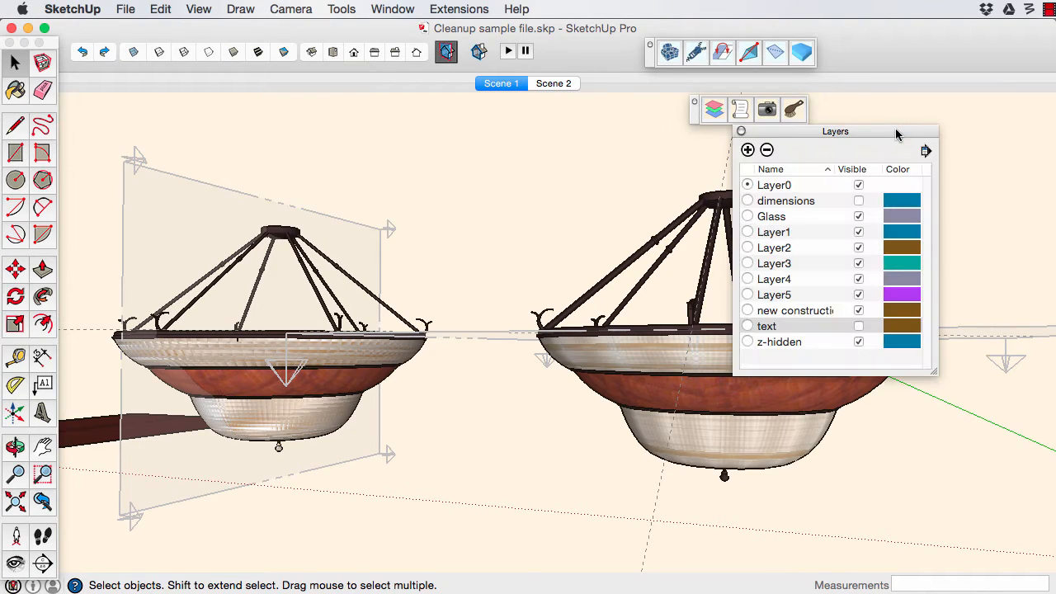
# Step: Zoom to the whole cleanup model and run a Quick Check finding 31 items
pyautogui.click(858, 325)
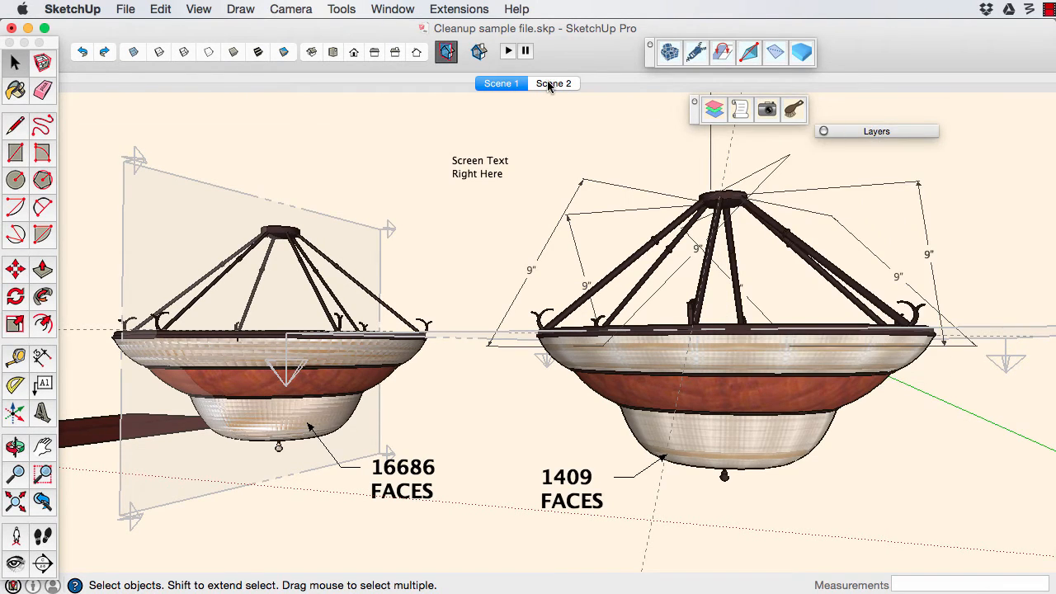
pyautogui.click(553, 83)
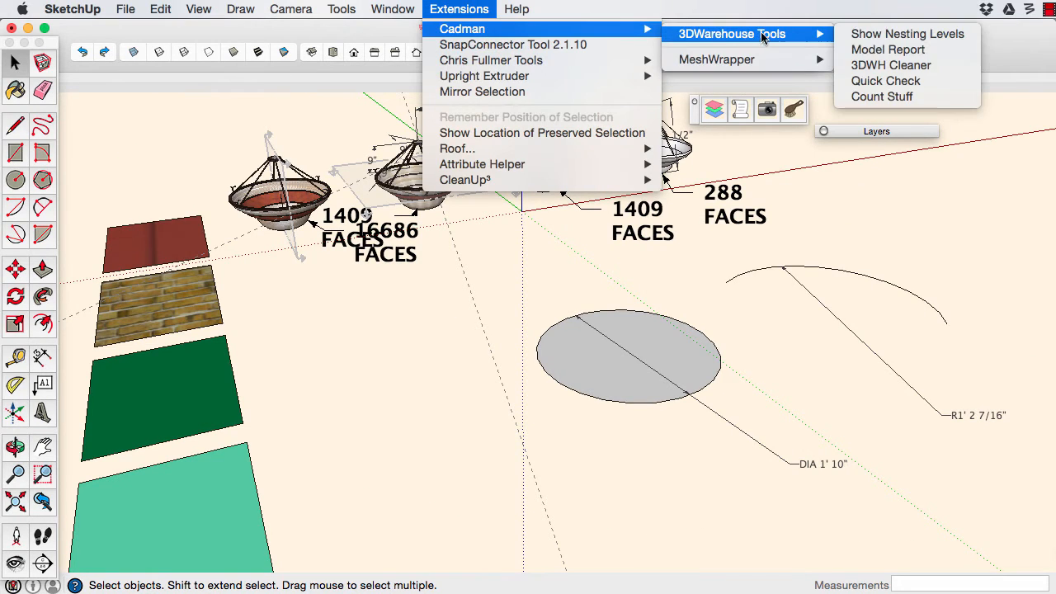
pyautogui.moveTo(884, 81)
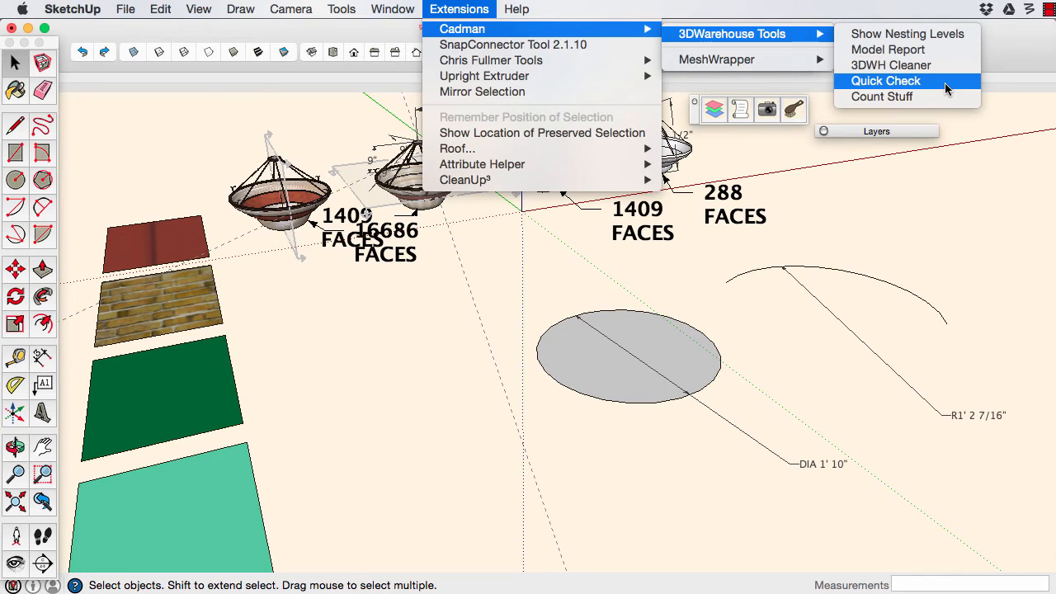
pyautogui.click(885, 80)
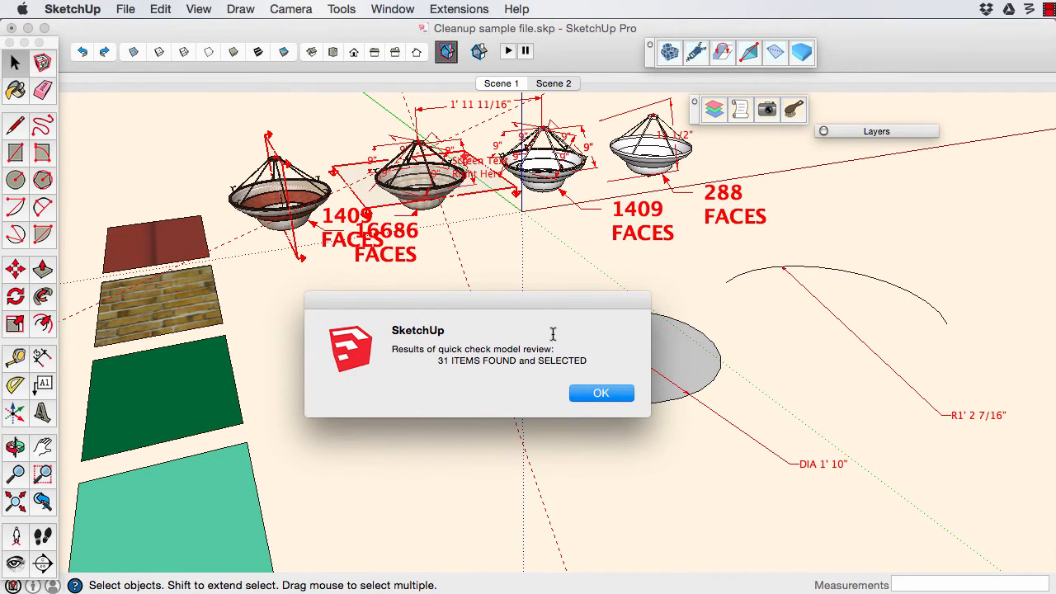
pyautogui.click(601, 393)
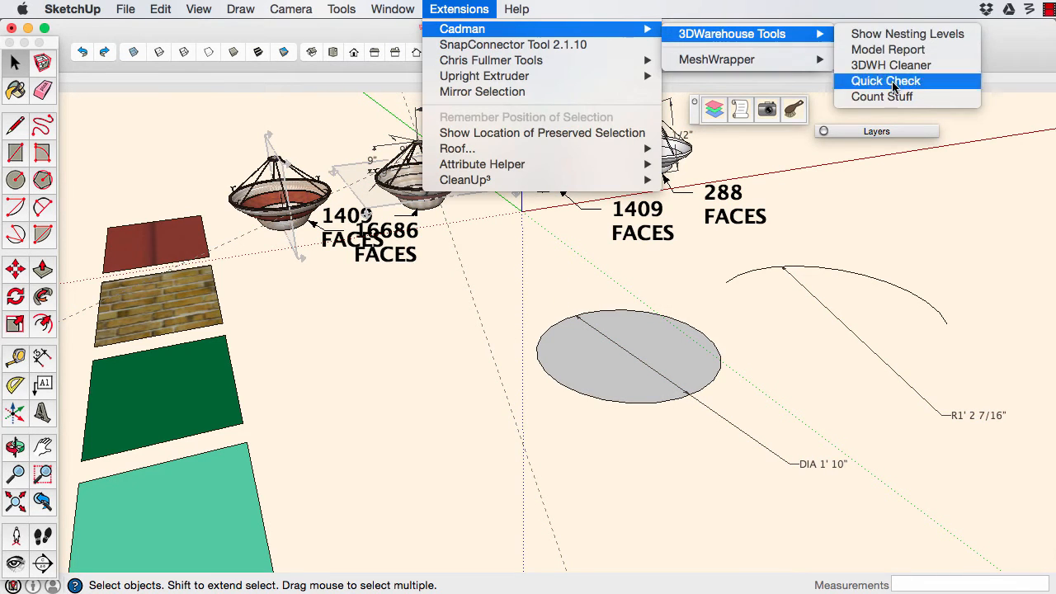
# Step: Run Quick Check again for Text items and select the 5 found
pyautogui.click(885, 81)
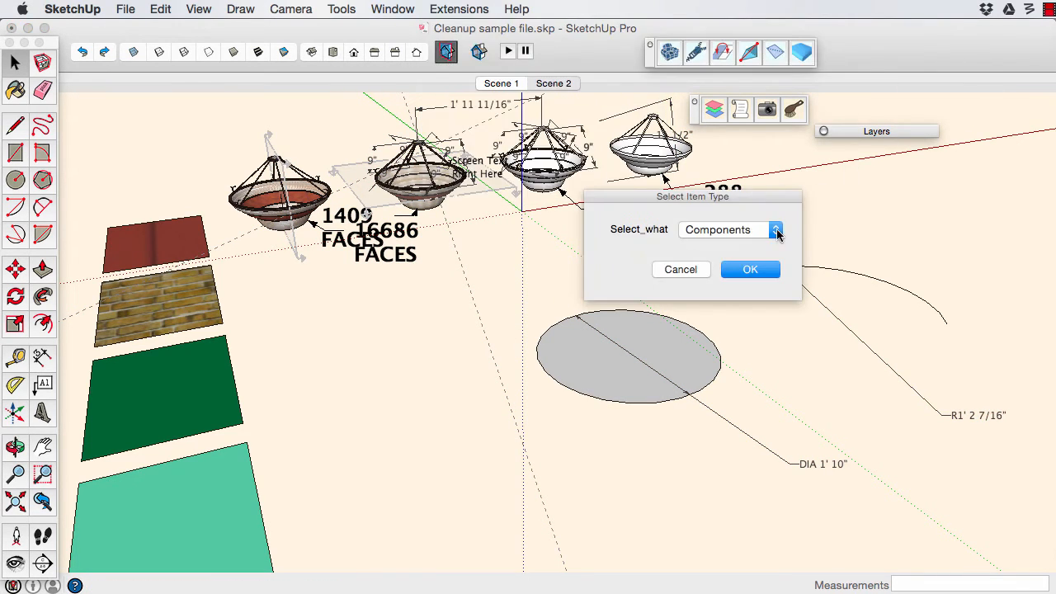
pyautogui.click(774, 230)
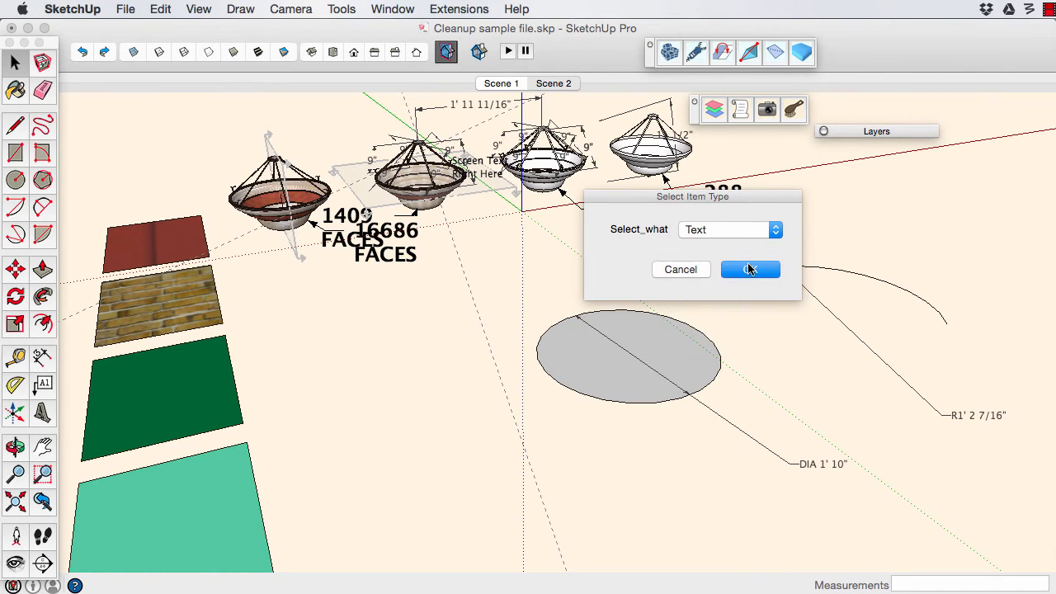
pyautogui.click(750, 269)
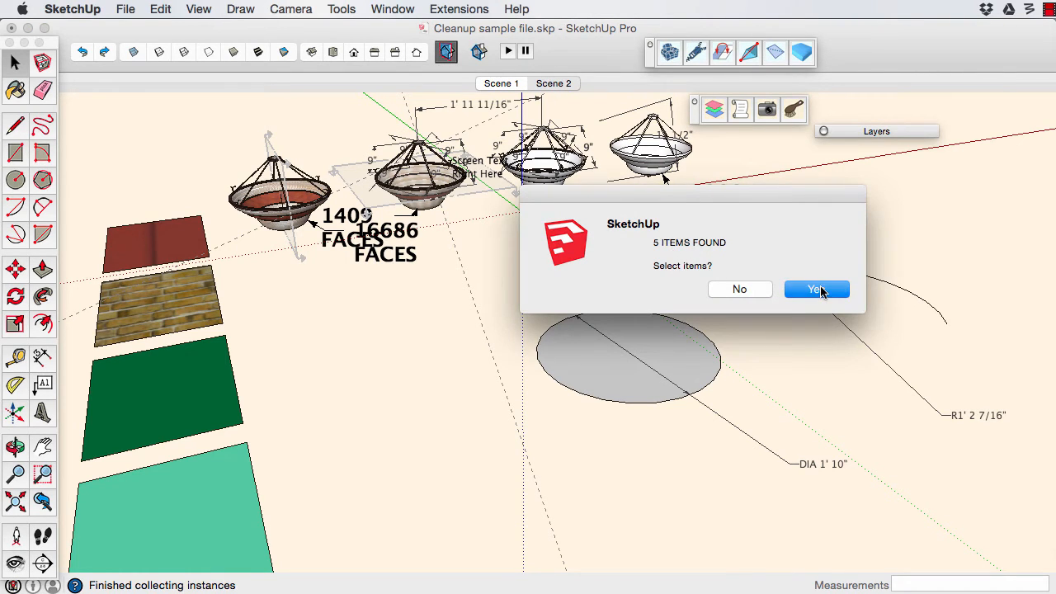
pyautogui.click(816, 289)
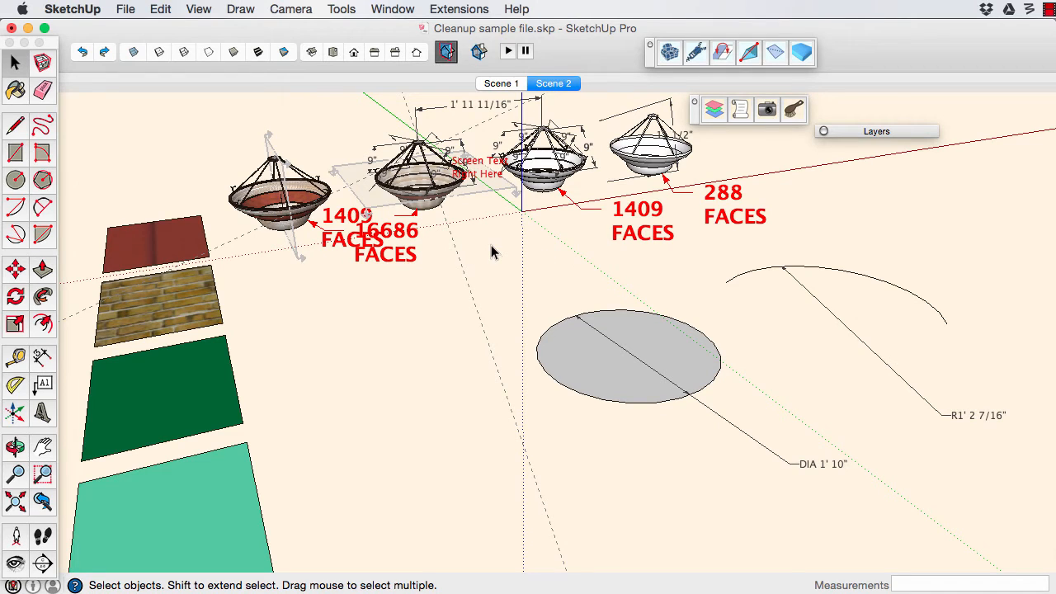
pyautogui.click(392, 10)
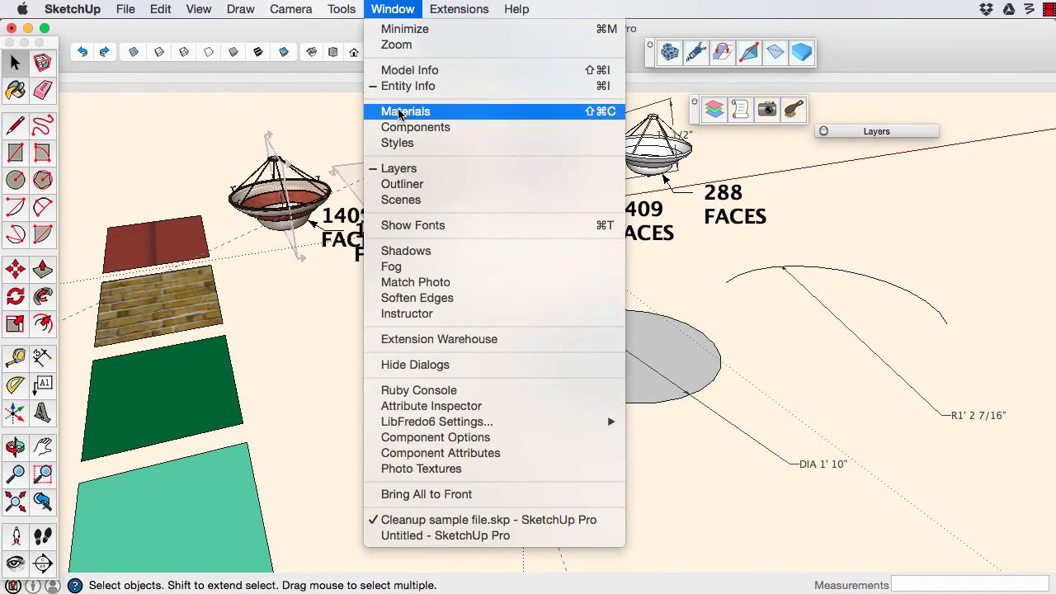
# Step: Show the Materials, Components and Styles panels
pyautogui.click(406, 112)
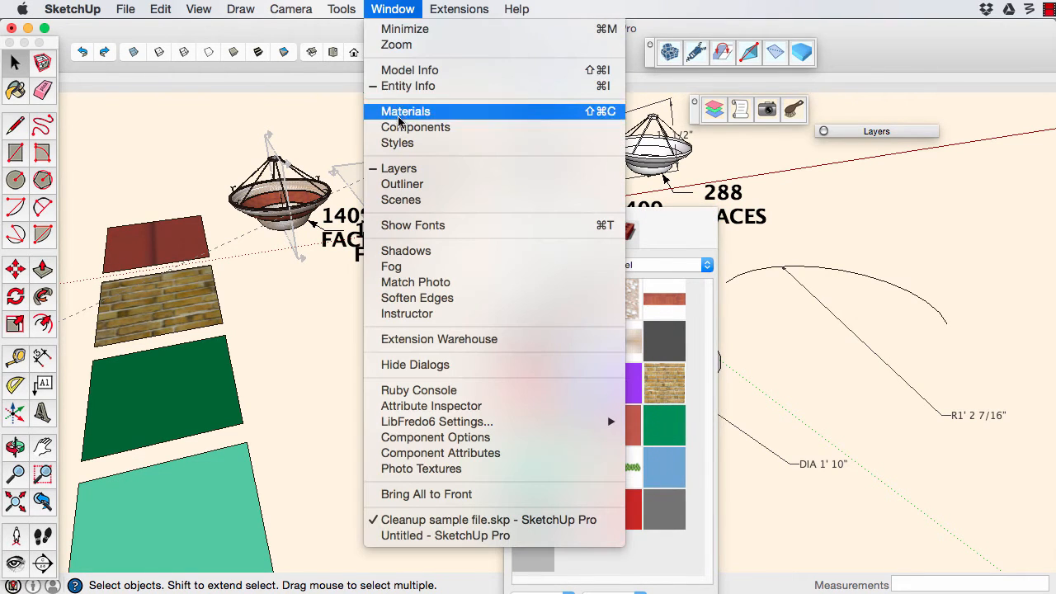
pyautogui.click(415, 126)
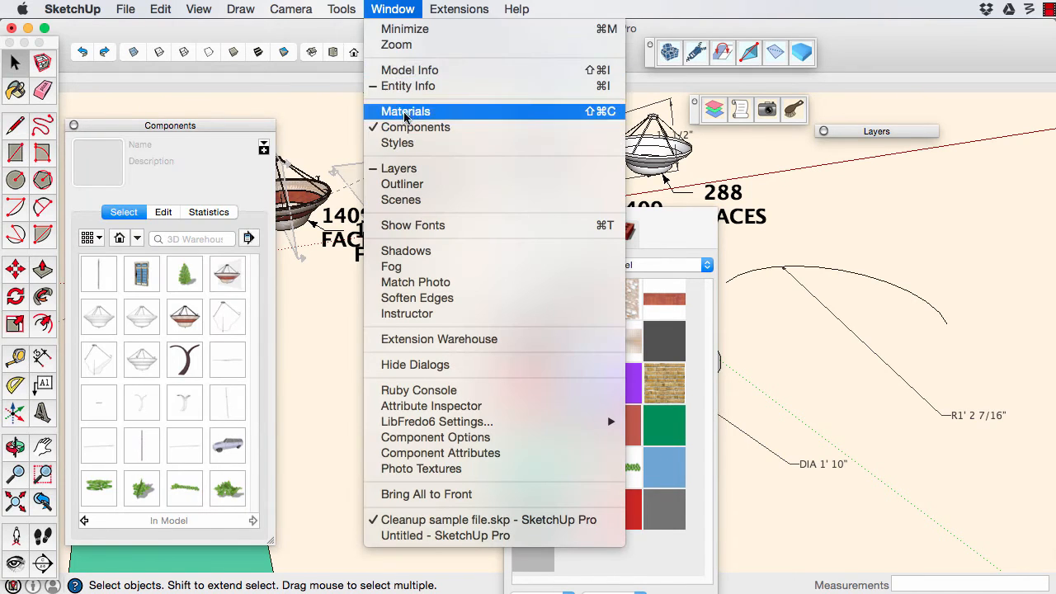
pyautogui.click(406, 112)
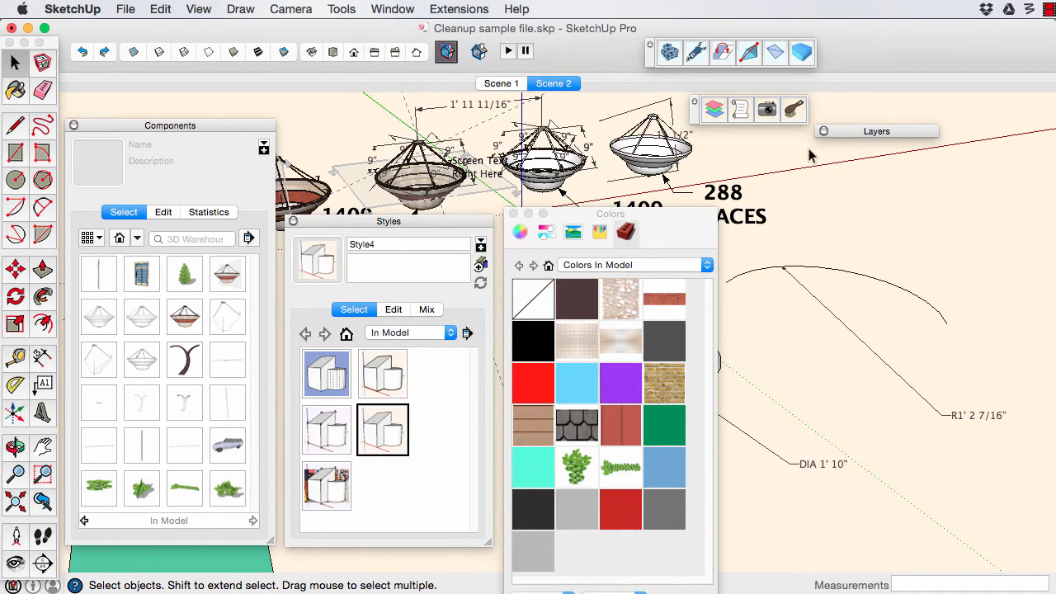
# Step: Run 3DWH Cleaner with default purge options, deleting 31 unused entities
pyautogui.click(792, 109)
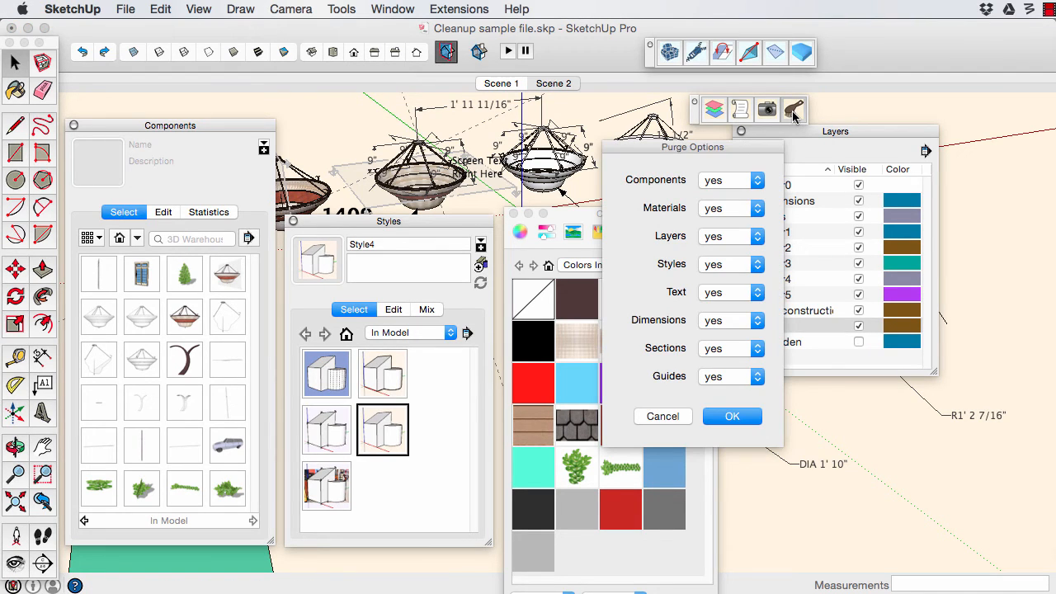
pyautogui.moveTo(725, 218)
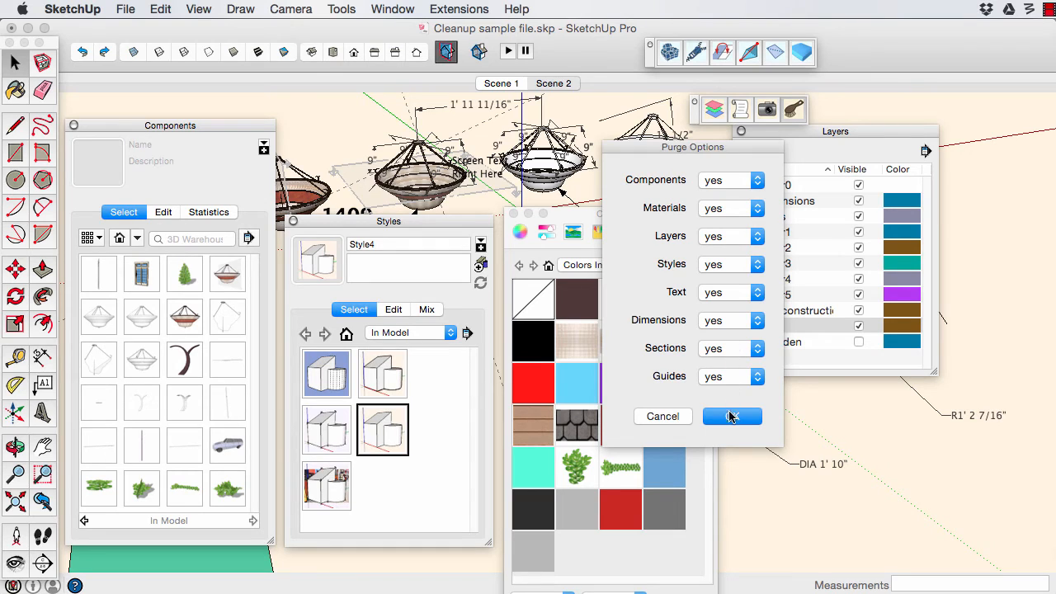
pyautogui.click(731, 416)
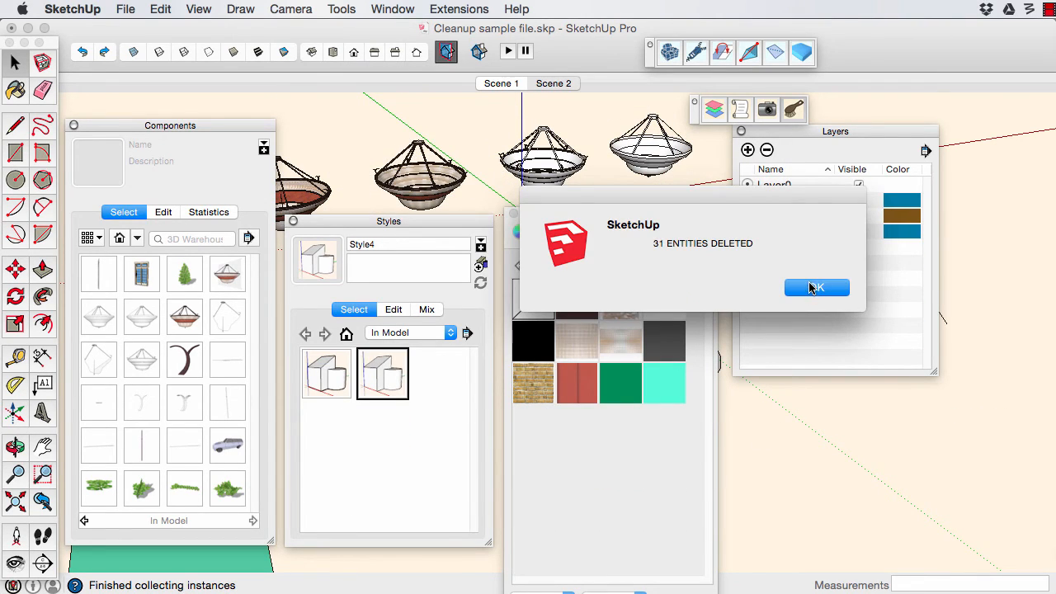
pyautogui.click(815, 288)
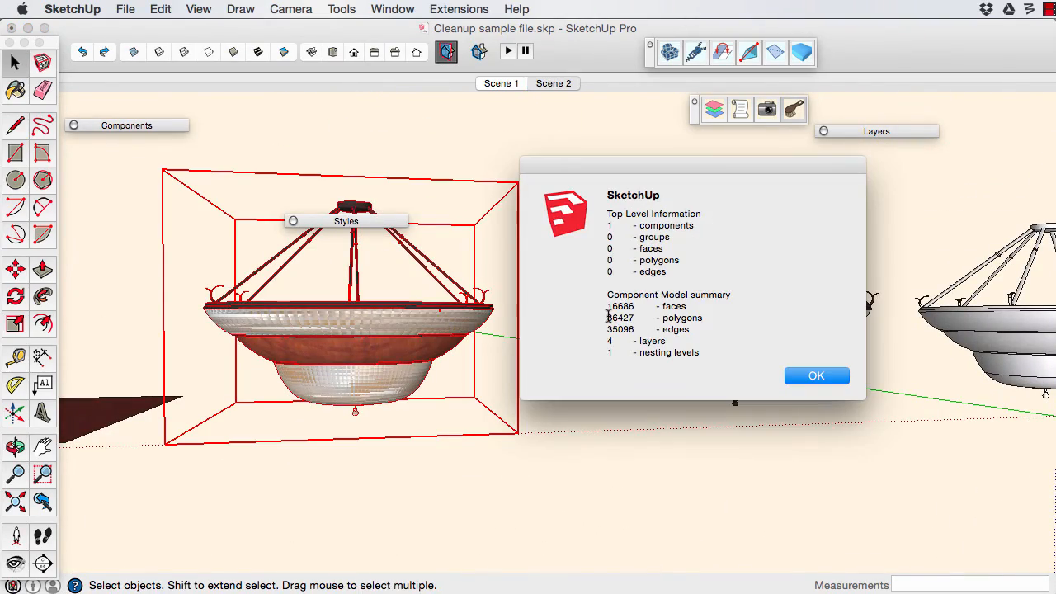
# Step: Review and close the second chandelier's report showing 1409 faces, 3198 polygons and 3039 edges
pyautogui.click(816, 376)
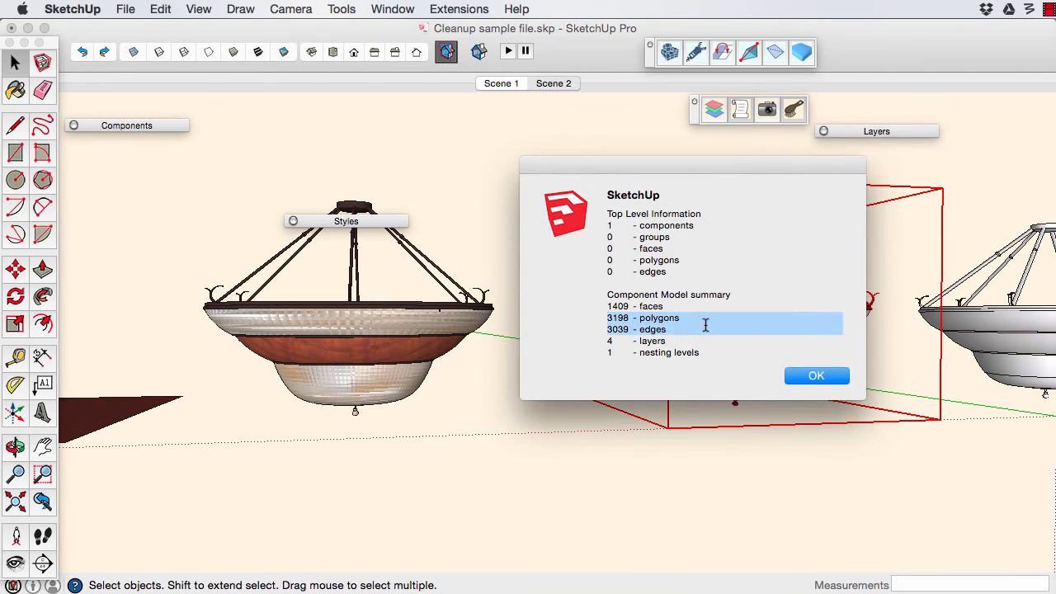
pyautogui.click(815, 377)
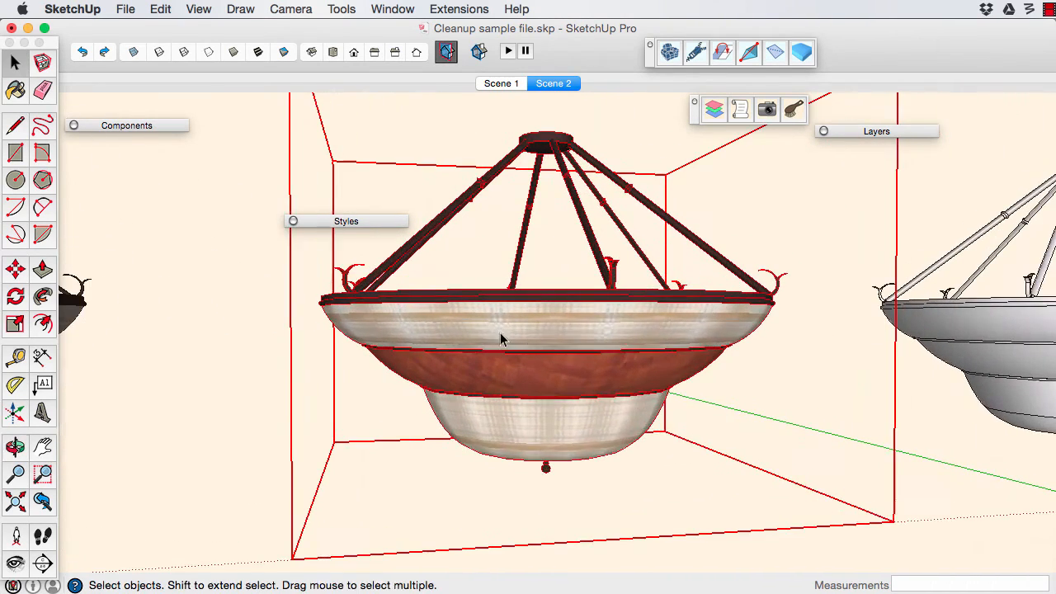